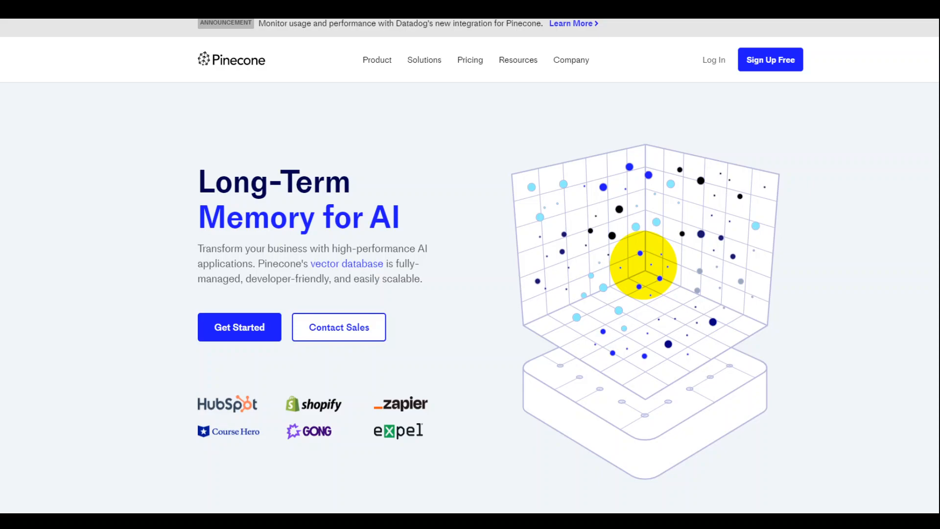
mouse_move(173, 270)
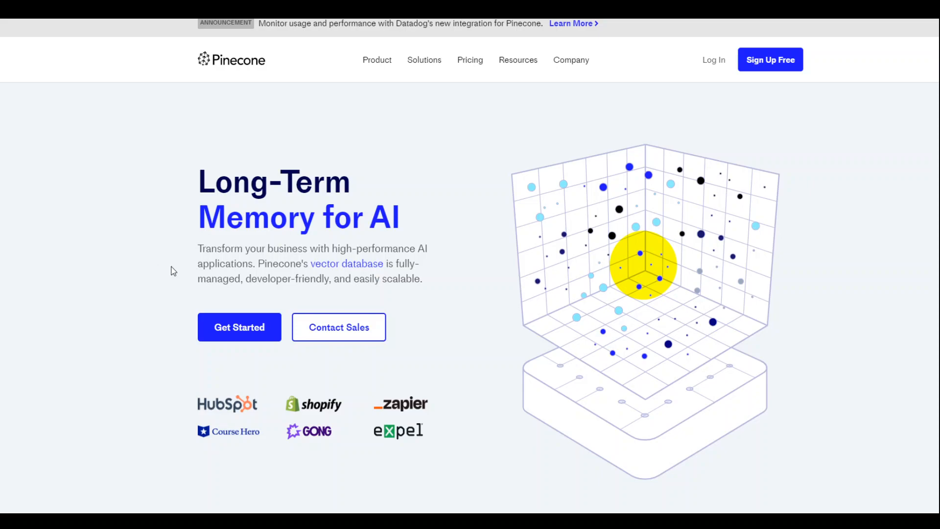
mouse_move(279, 106)
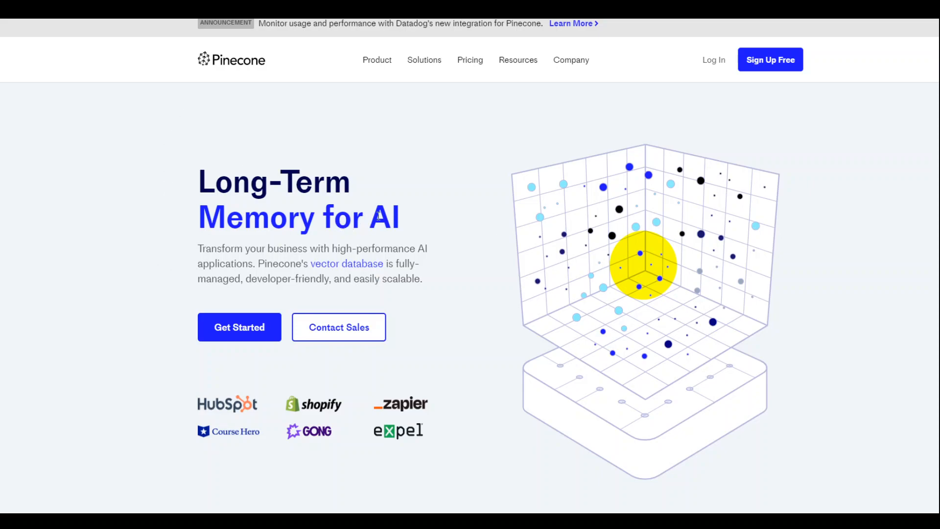
mouse_move(776, 101)
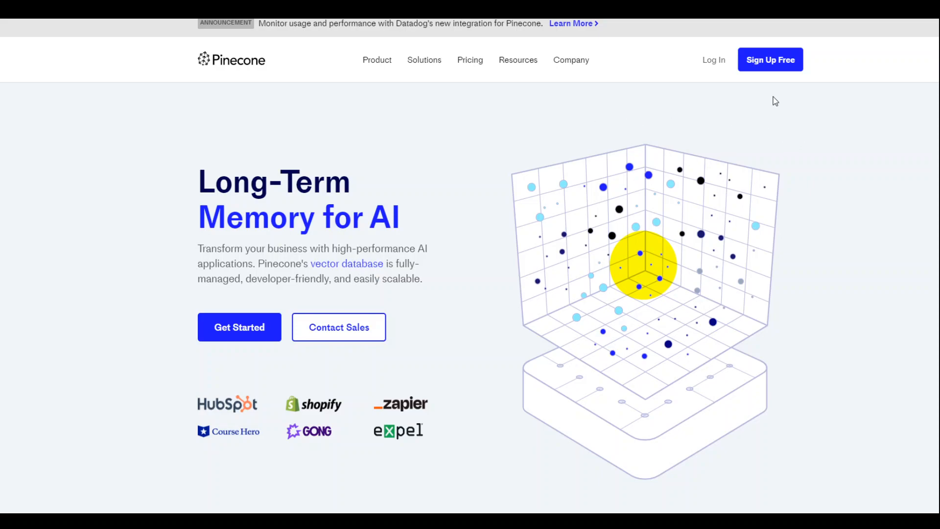
mouse_move(715, 93)
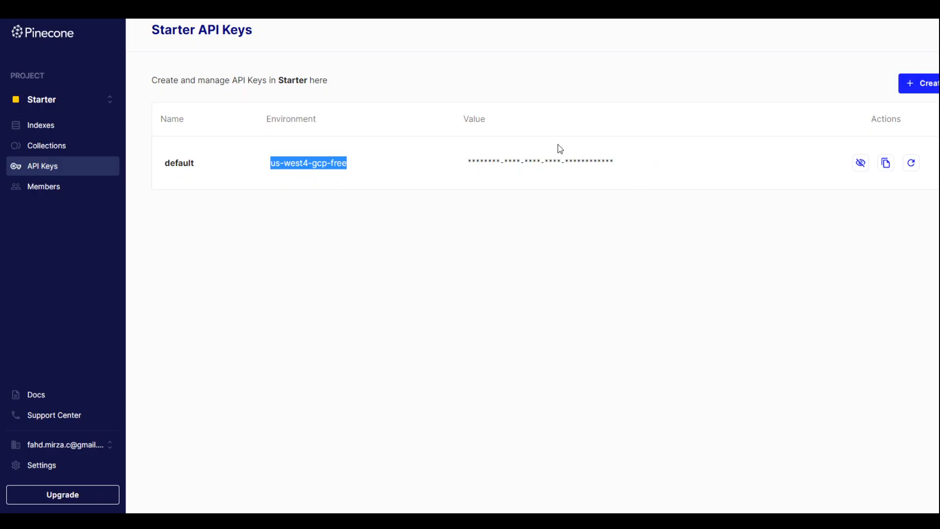
mouse_move(491, 295)
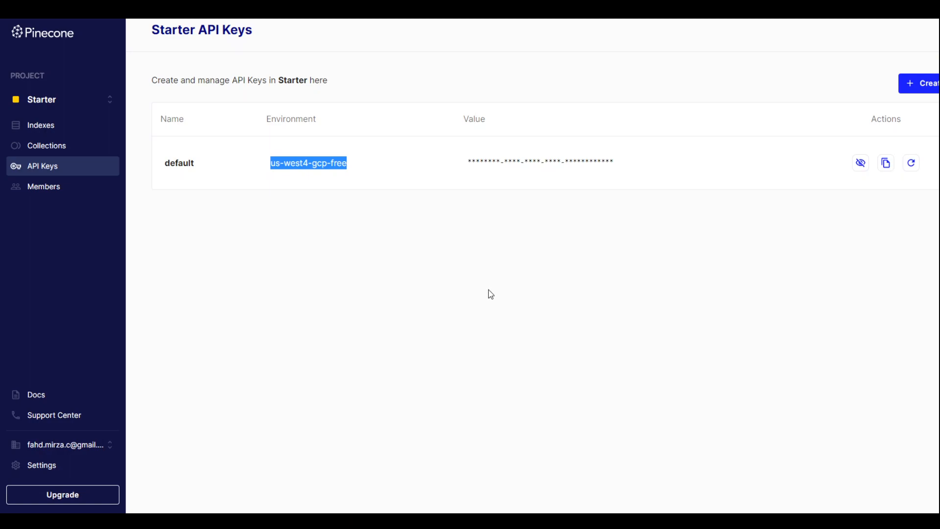
mouse_move(598, 301)
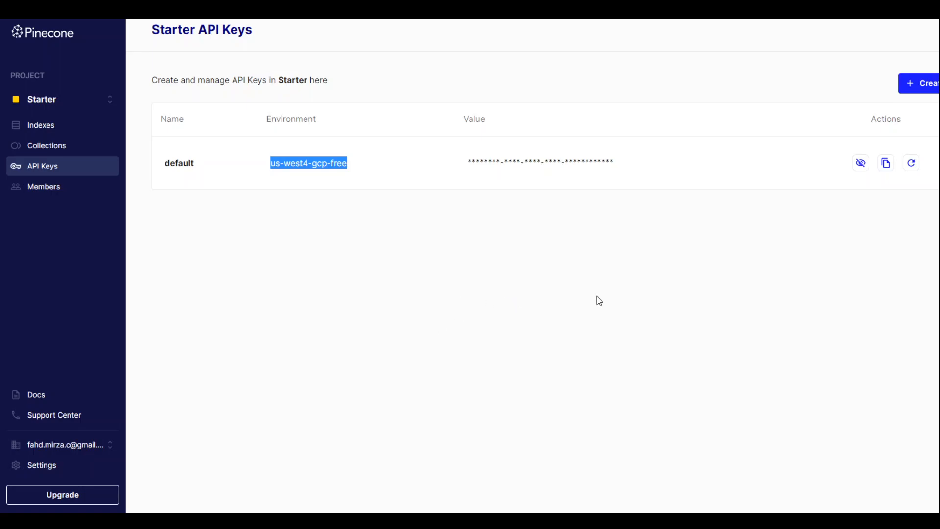
mouse_move(498, 302)
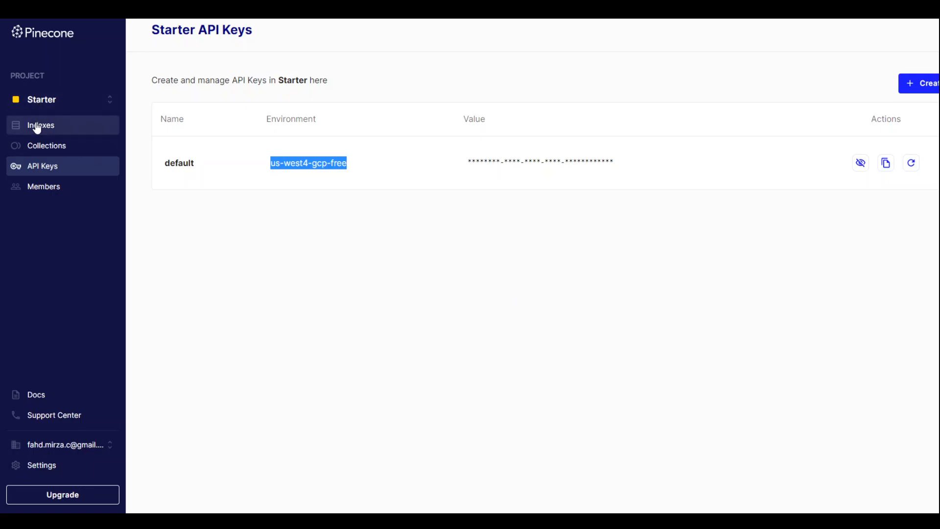
- Go to the Starter project's Indexes page, still empty
click(40, 125)
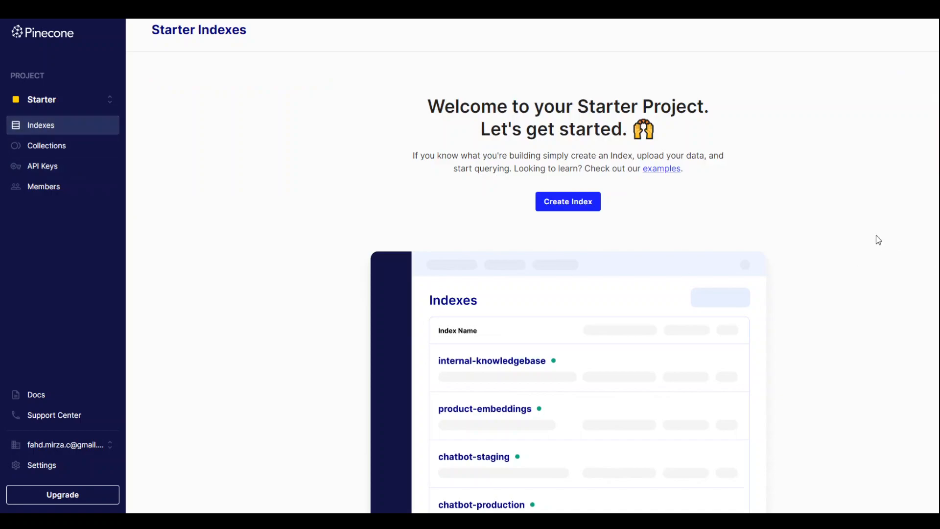
mouse_move(887, 234)
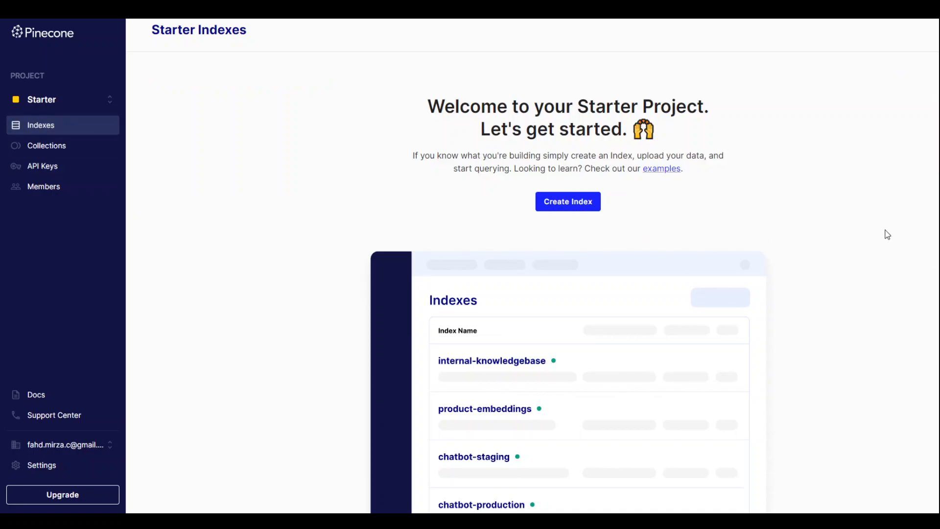
mouse_move(228, 287)
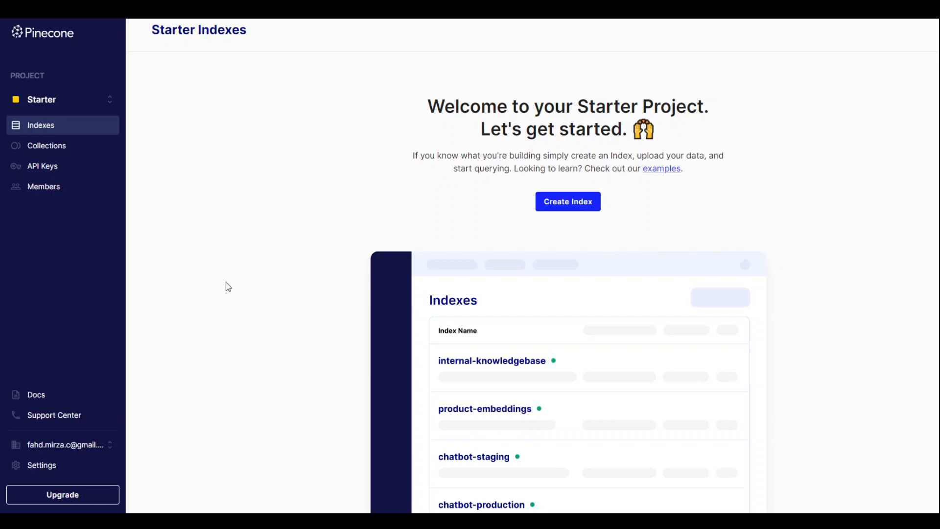
mouse_move(228, 243)
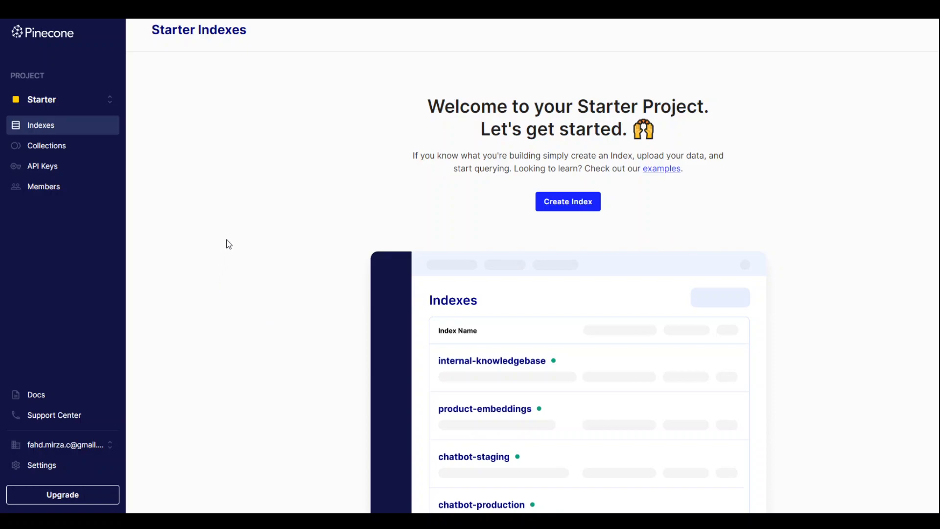
mouse_move(201, 201)
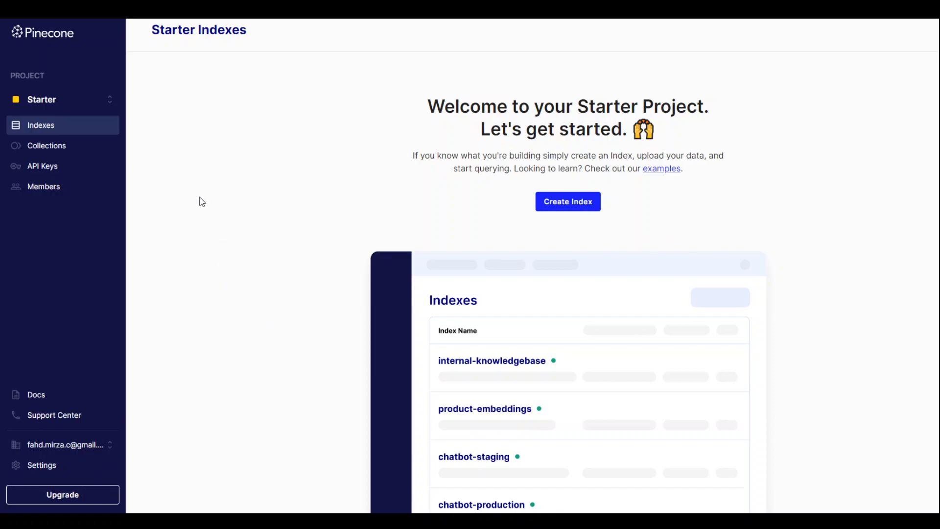
mouse_move(42, 167)
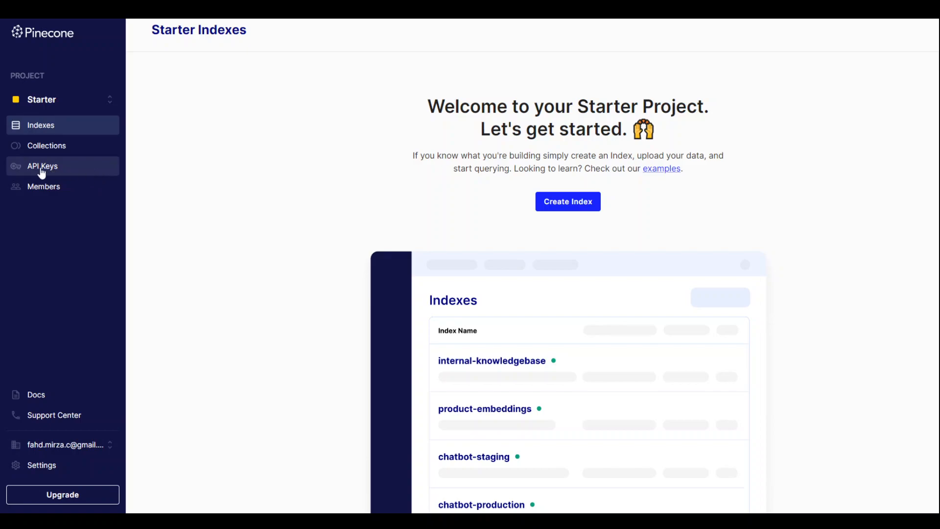
- View the Starter project's API keys with the default key in us-west4-gcp-free
click(42, 167)
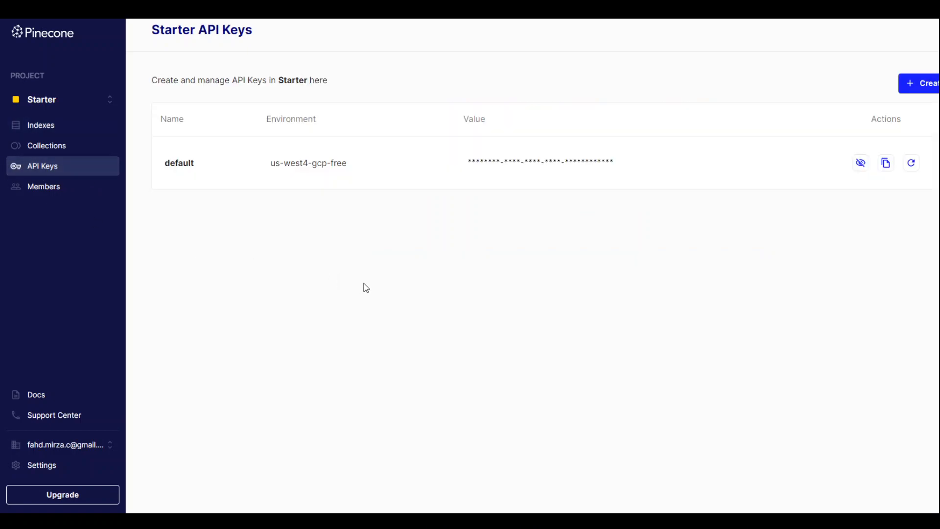
mouse_move(604, 200)
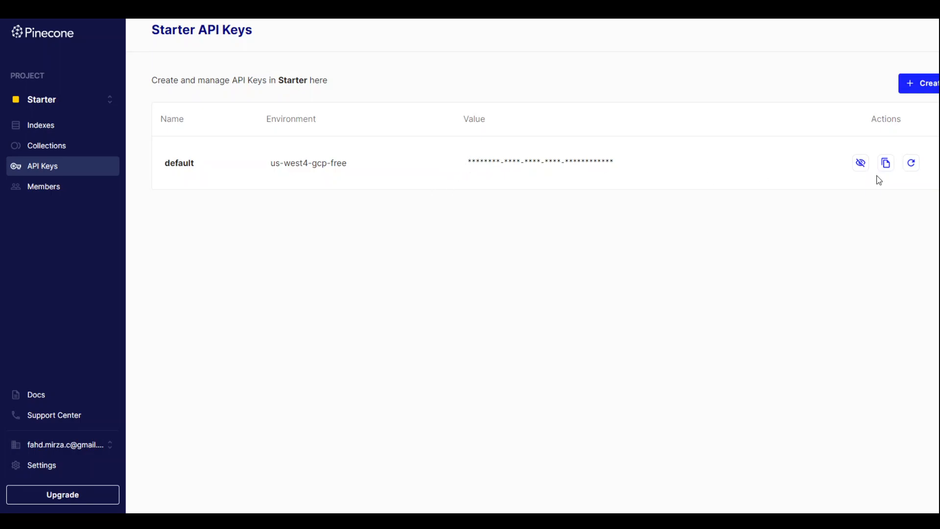
mouse_move(408, 211)
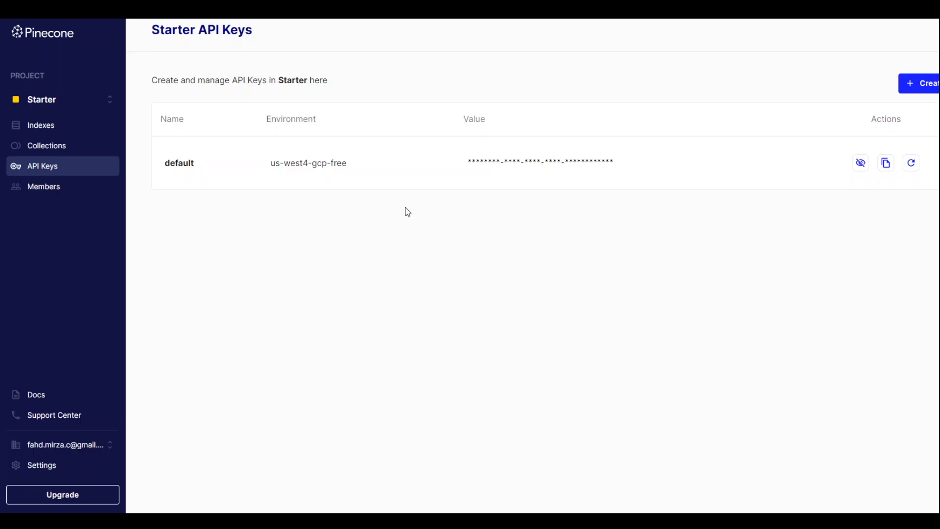
mouse_move(386, 175)
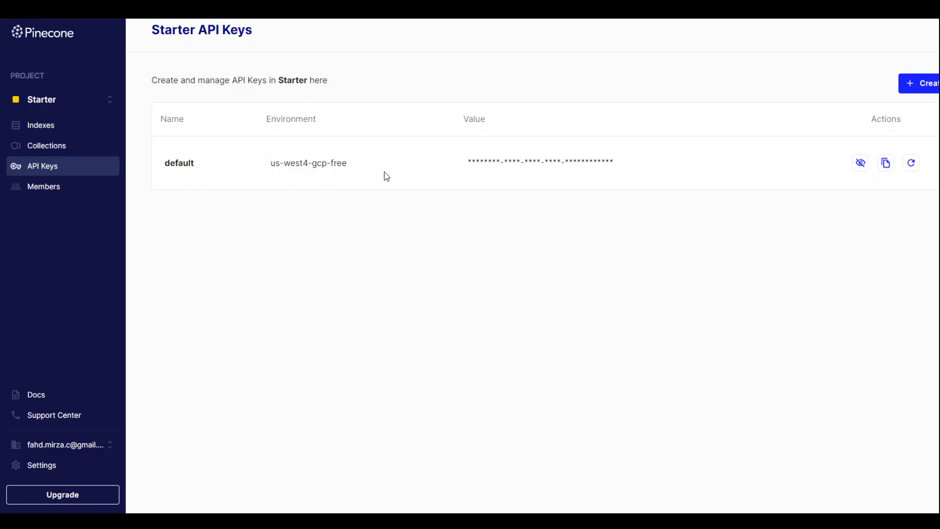
mouse_move(276, 174)
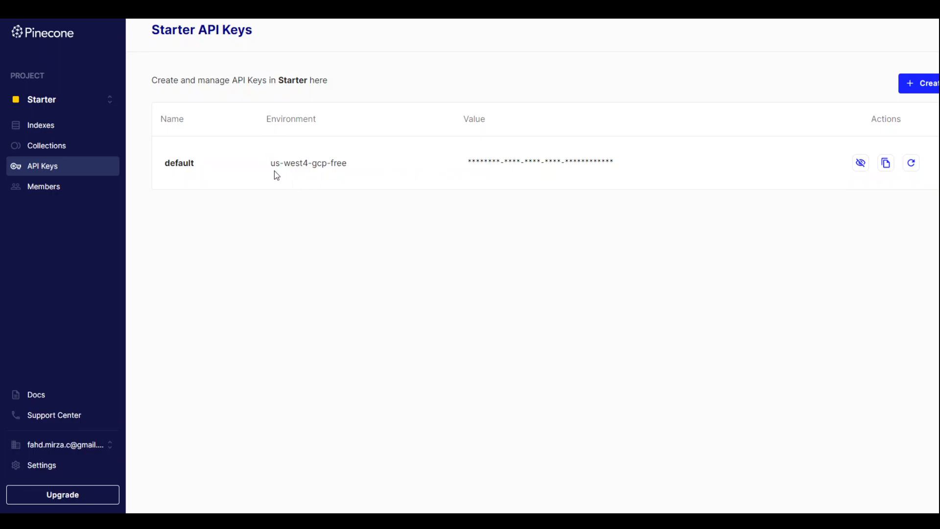
mouse_move(342, 322)
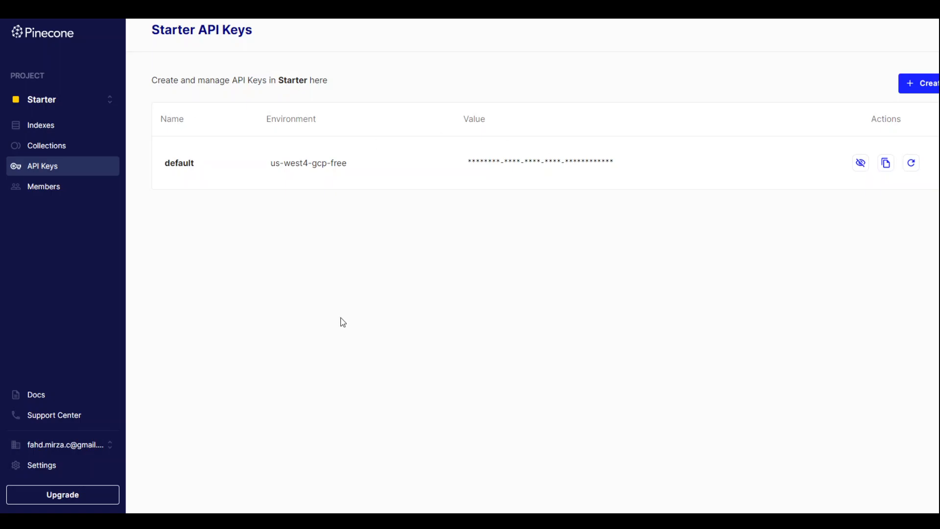
mouse_move(536, 144)
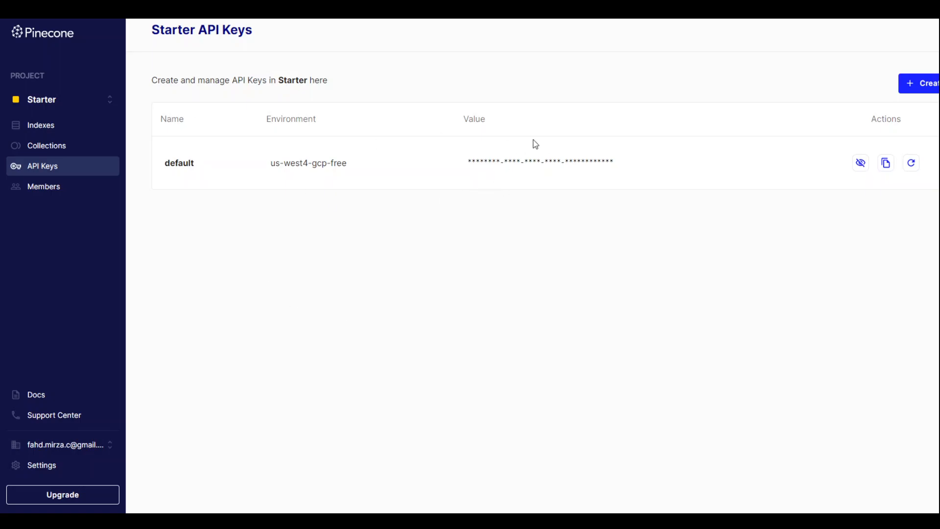
mouse_move(495, 265)
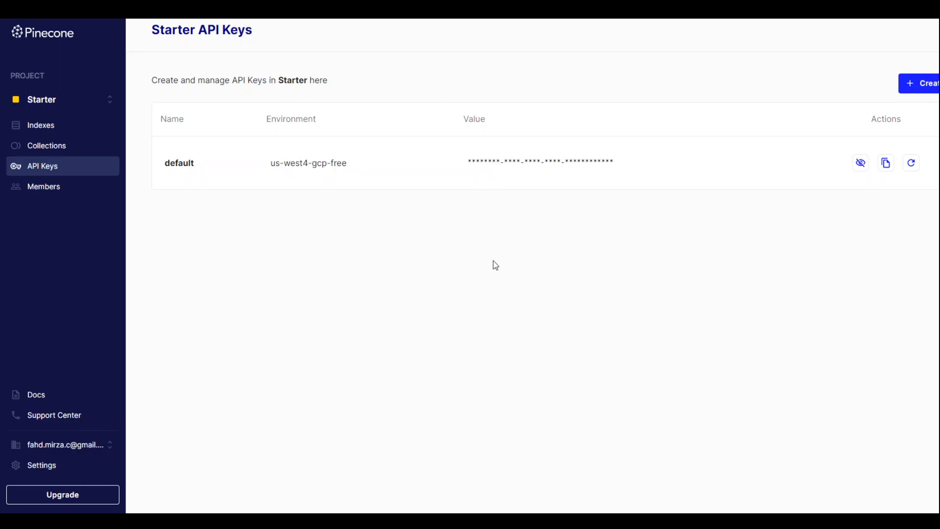
mouse_move(690, 43)
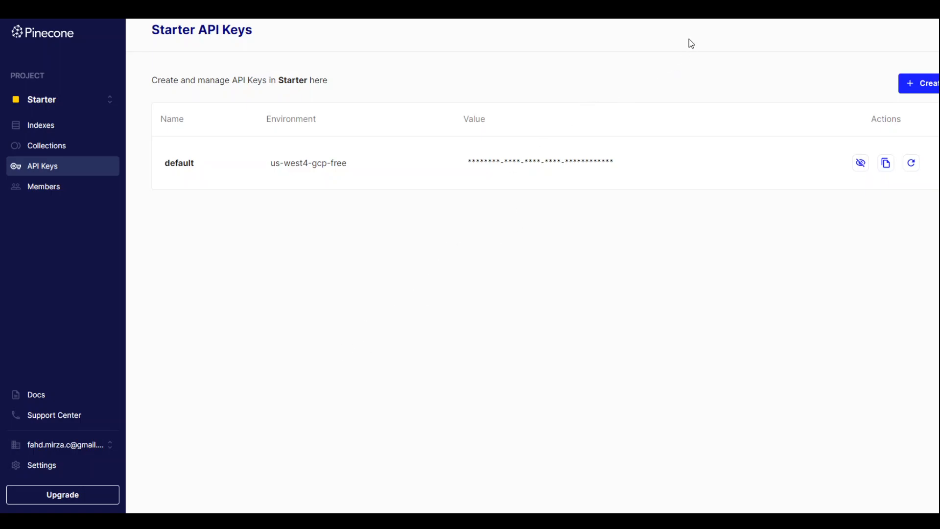
mouse_move(784, 49)
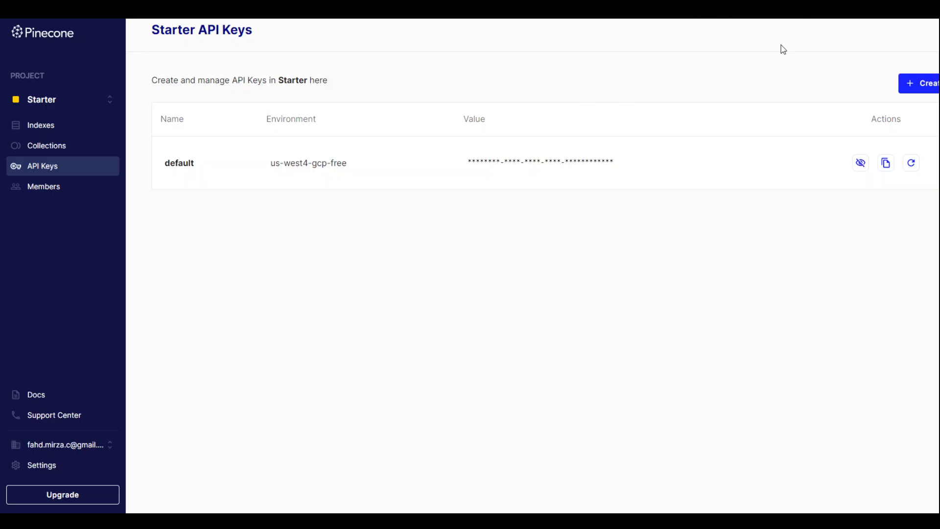
mouse_move(776, 49)
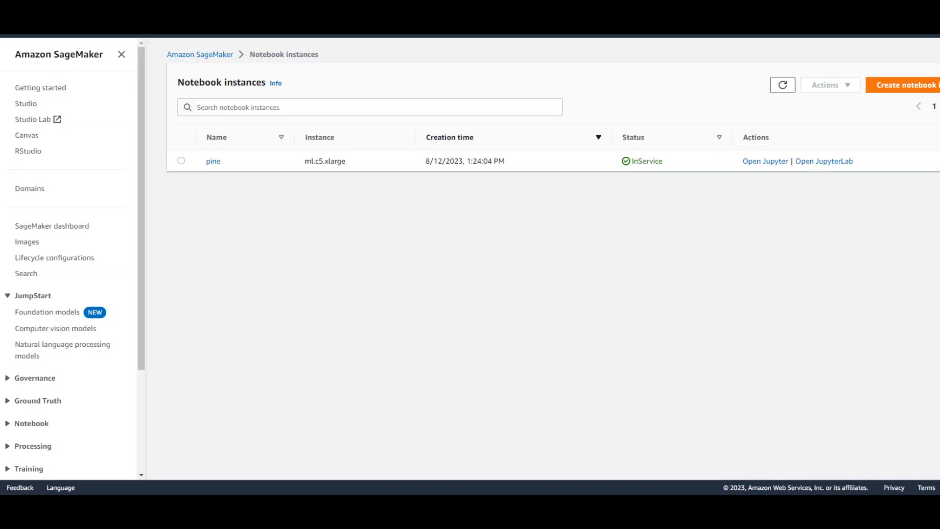
mouse_move(236, 205)
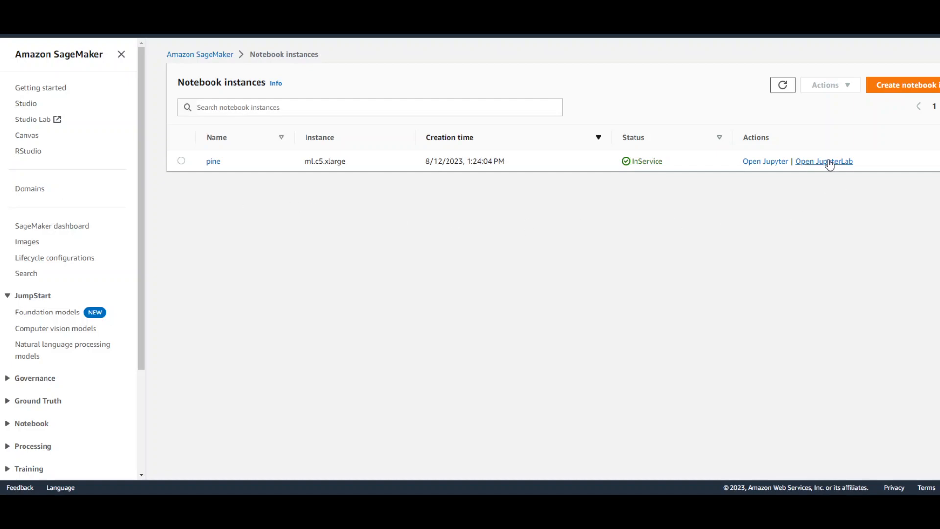
- Launch JupyterLab for the running pine notebook instance
click(824, 161)
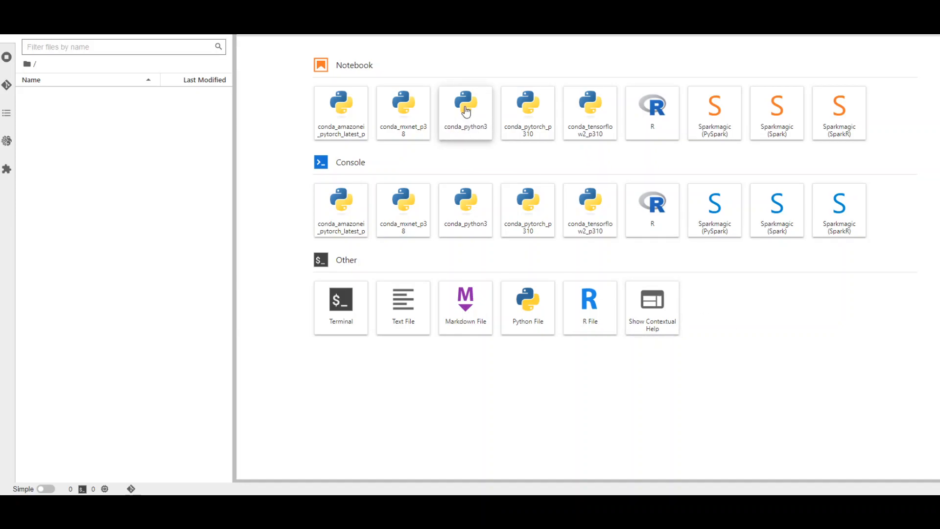
- Create a new Untitled.ipynb notebook on the conda_python3 kernel
click(465, 112)
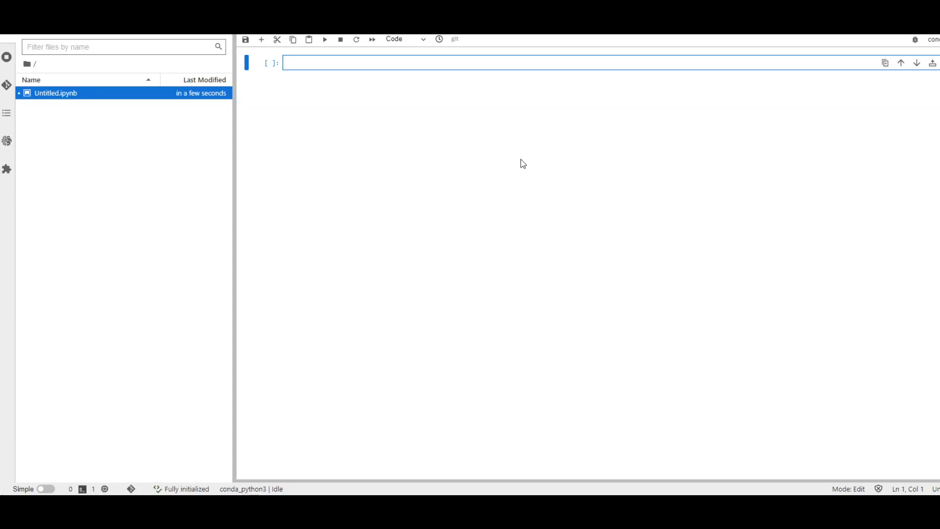
- Run '!pip install -qU' for the three packages, then write '!pip install transformers'
text(!pip install -qU \)
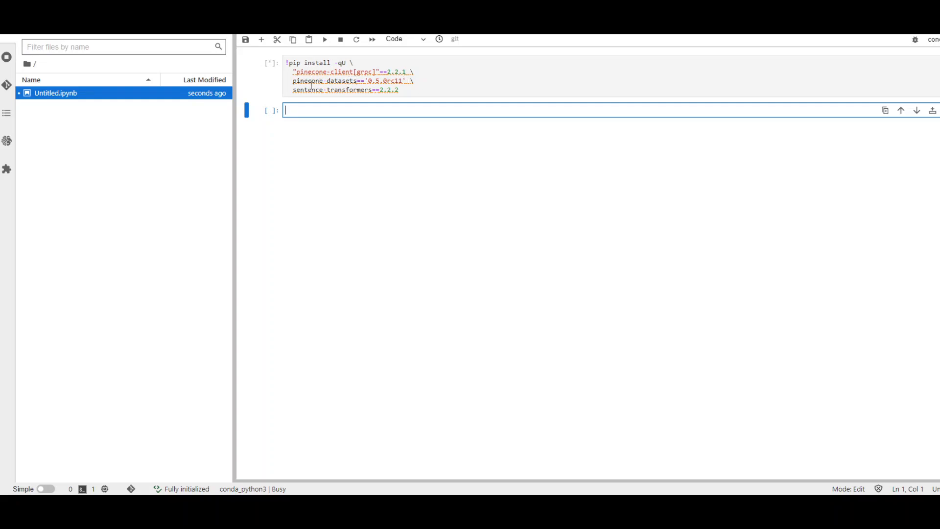
mouse_move(300, 101)
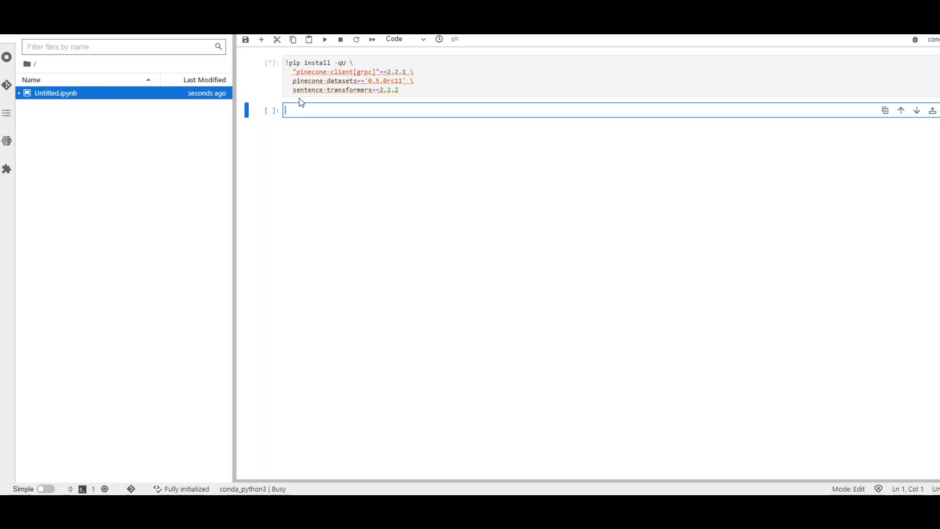
mouse_move(200, 178)
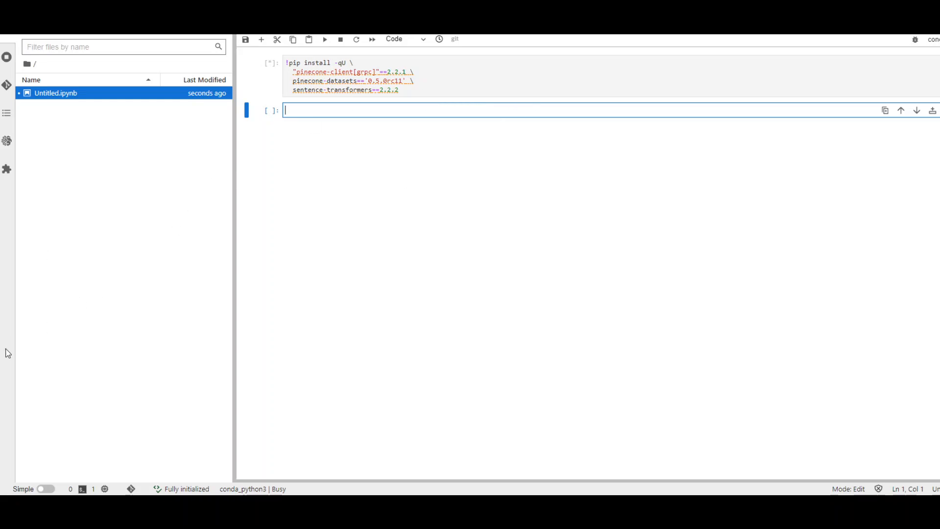
text(!pip install transformers)
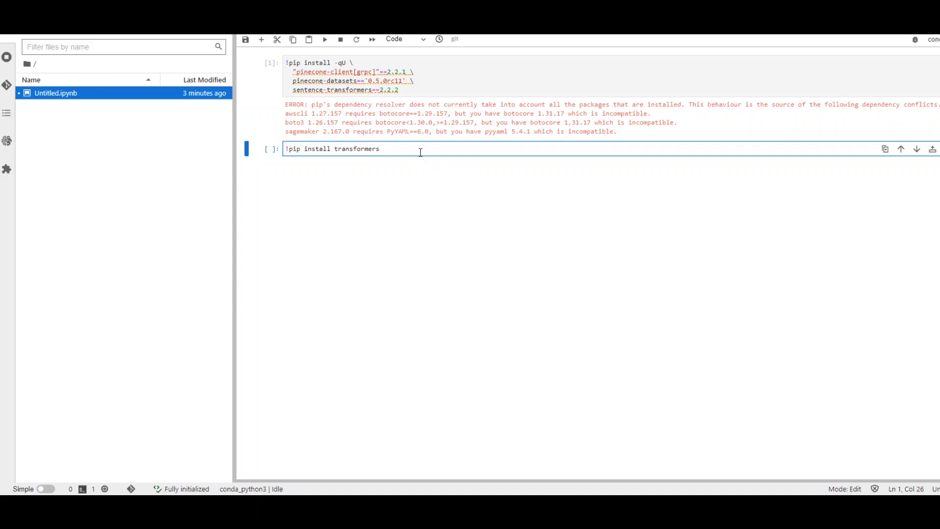
mouse_move(357, 171)
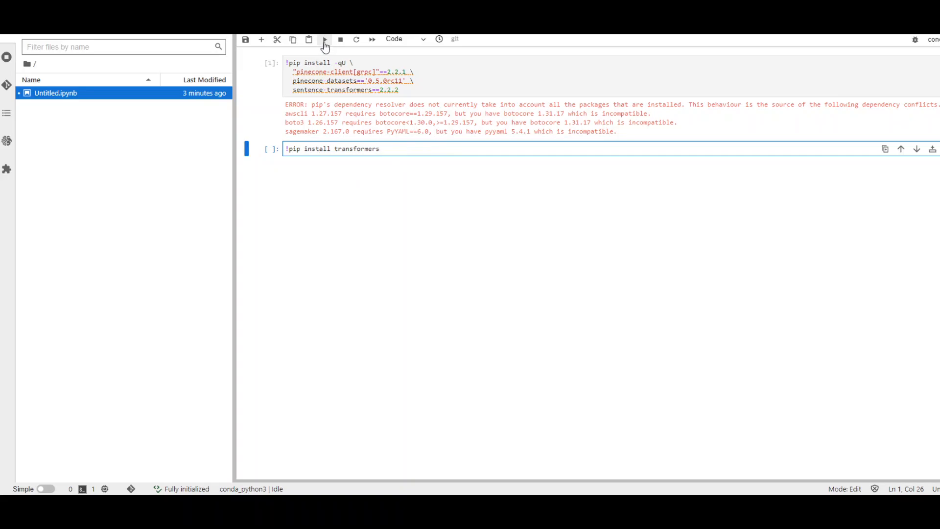
- Execute the '!pip install transformers' cell
click(324, 39)
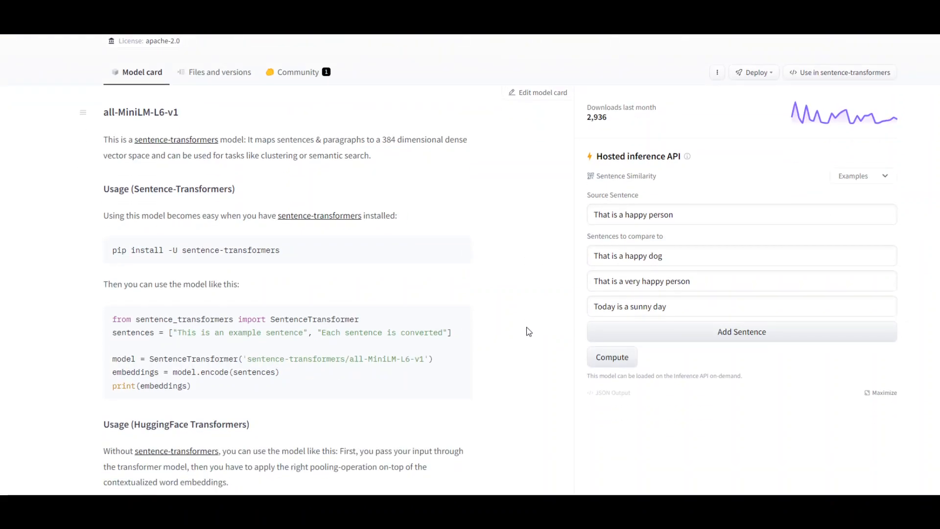
- Scroll the all-MiniLM-L6-v1 model card to its sentence-transformers usage example
scroll(up, 3)
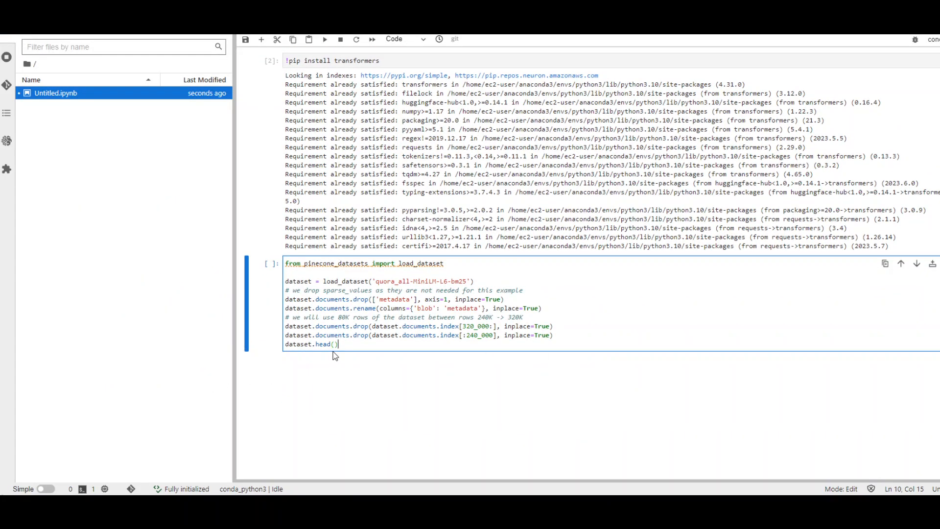
mouse_move(656, 221)
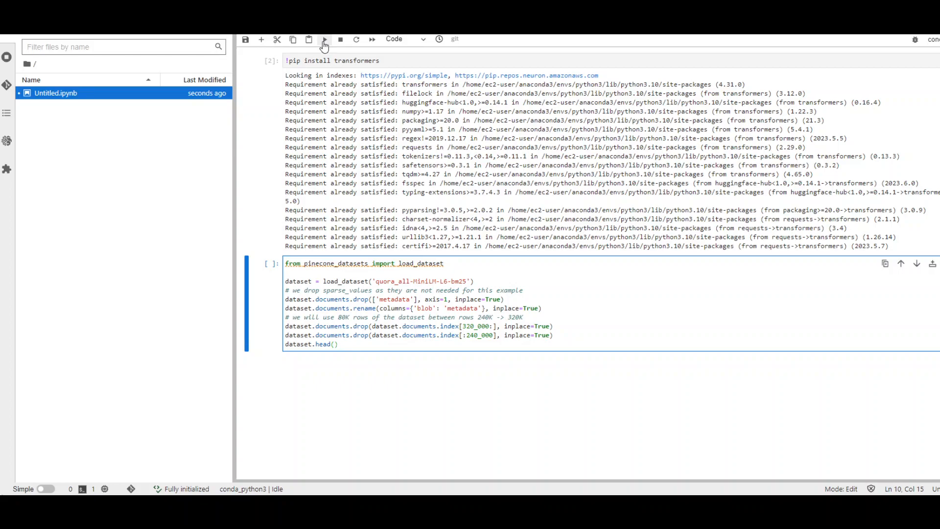
- Execute the cell loading quora_all-MiniLM-L6-bm25 rows 240K–320K
click(323, 39)
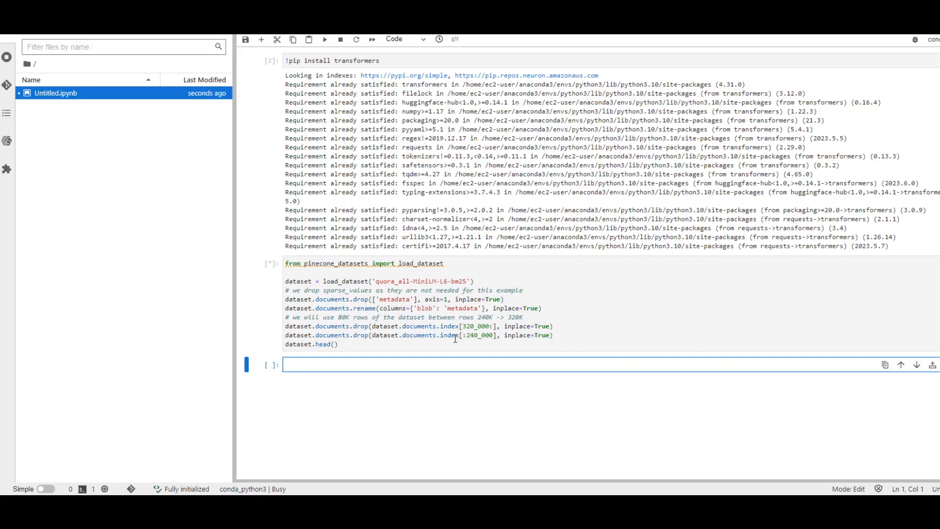
mouse_move(454, 338)
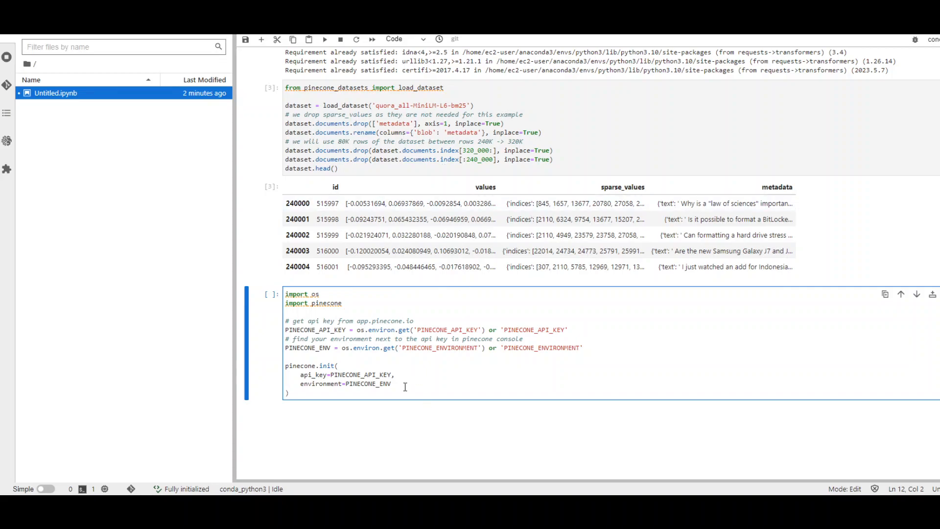
- Run pinecone.init, then create and connect to the 'my-semantic-search' index
click(346, 365)
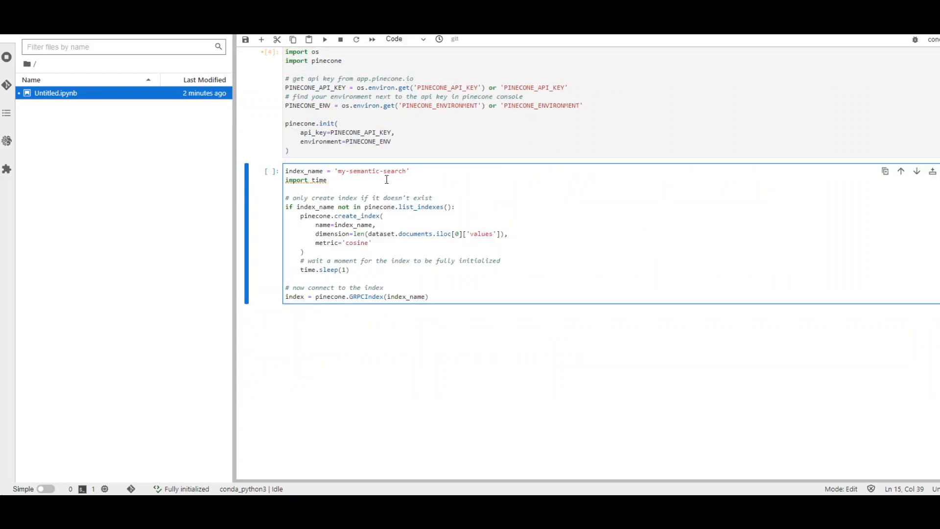
mouse_move(461, 135)
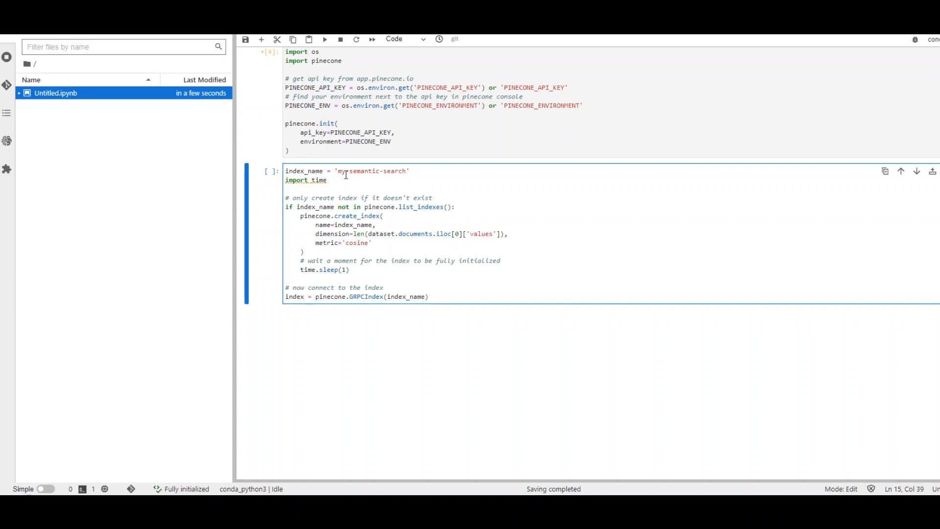
double_click(370, 170)
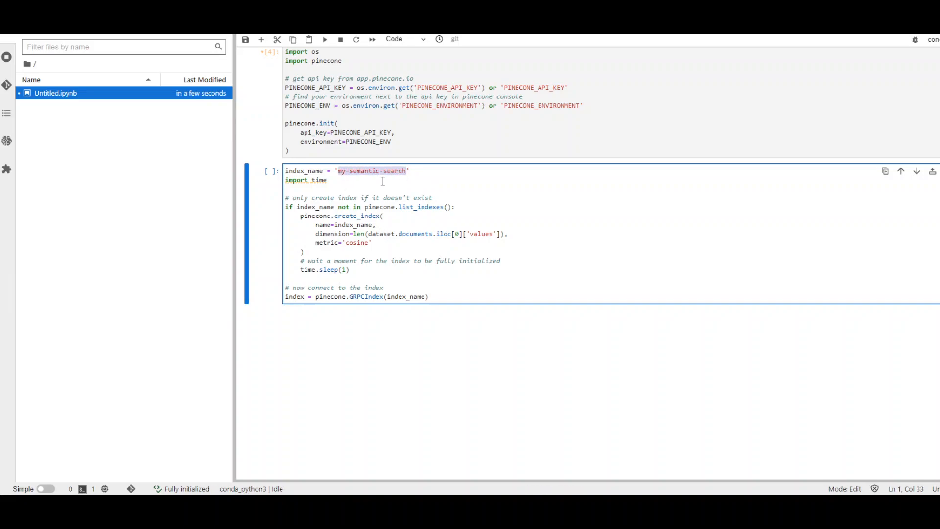
mouse_move(355, 184)
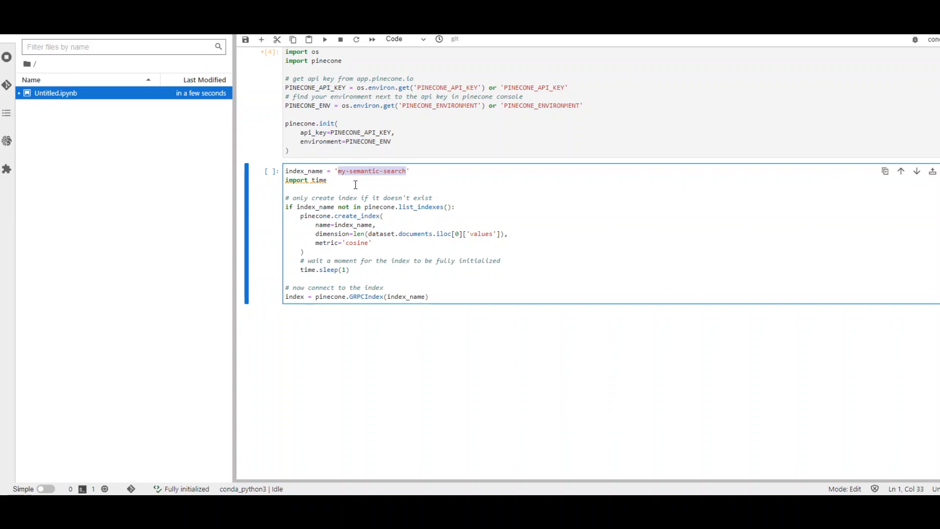
mouse_move(333, 229)
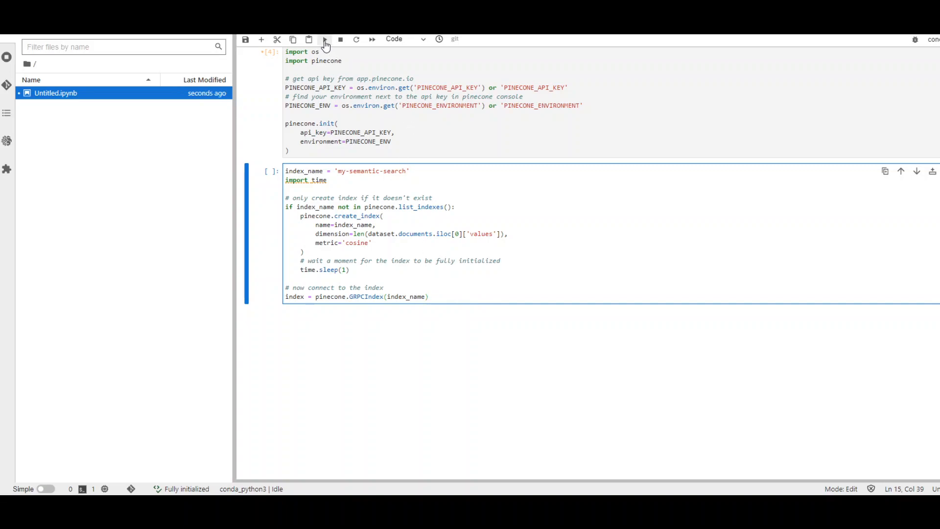
click(325, 40)
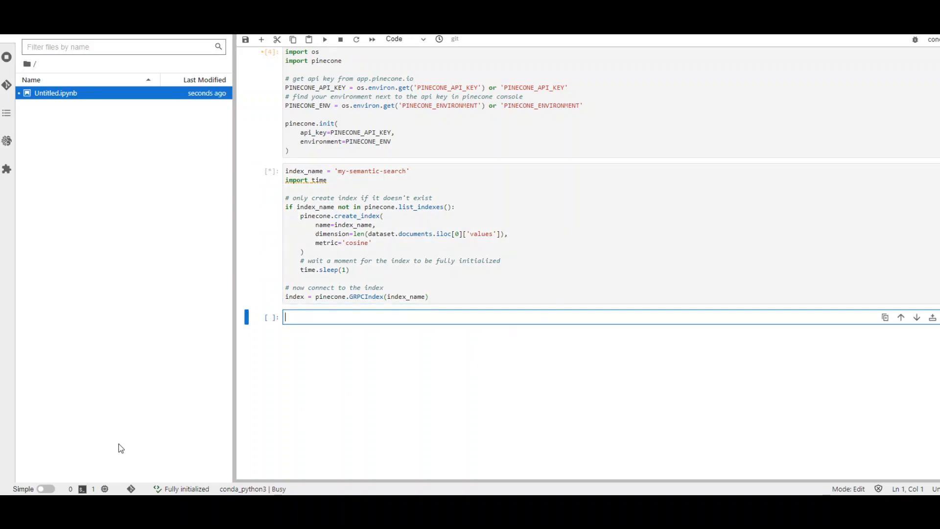
mouse_move(3, 392)
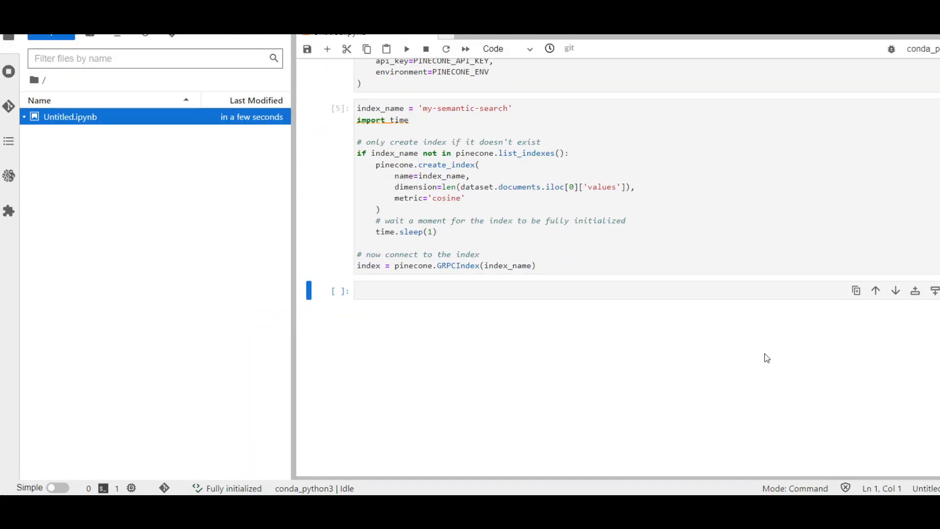
mouse_move(477, 289)
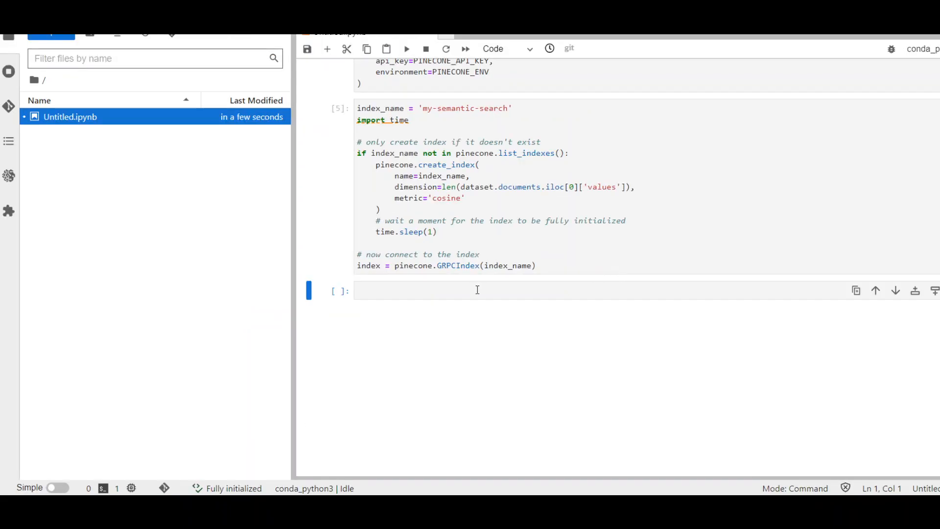
- Run the iter_documents(batch_size=100) upsert loop; it fails with PERMISSION_DENIED
text(for batch in dataset.iter_documents(batch_size=100):)
click(647, 290)
text(index.upsert(batch))
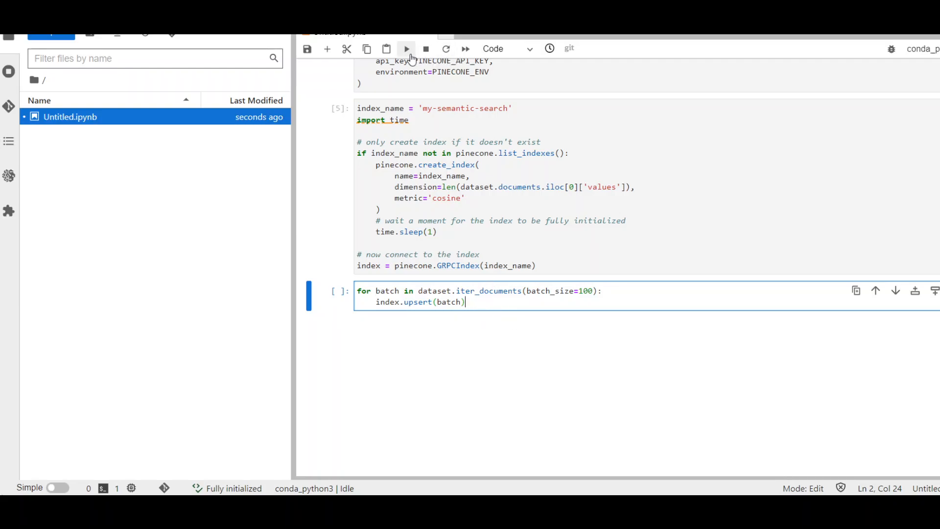
click(405, 49)
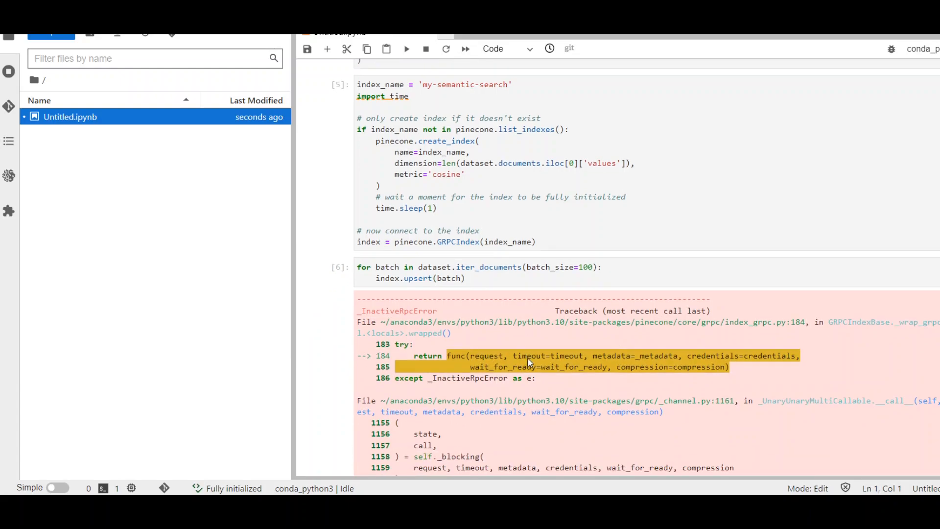
scroll(down, 3)
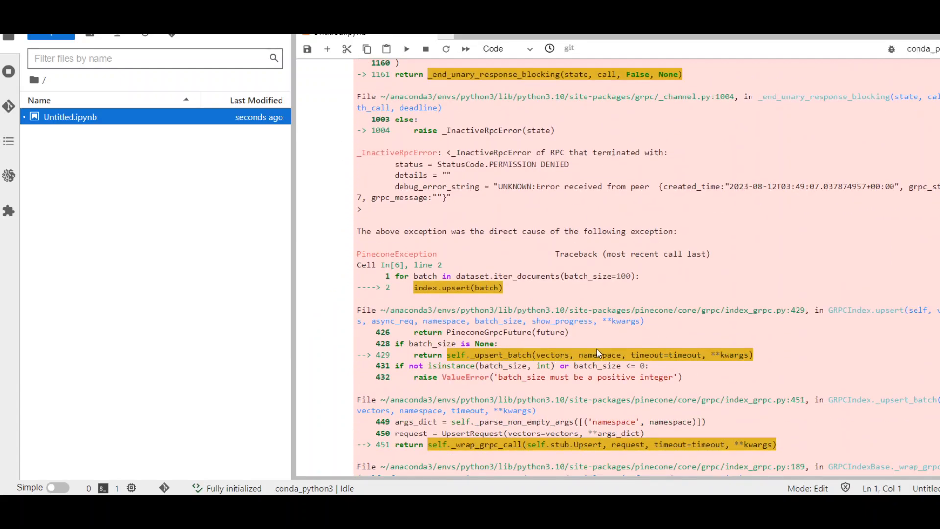
scroll(down, 3)
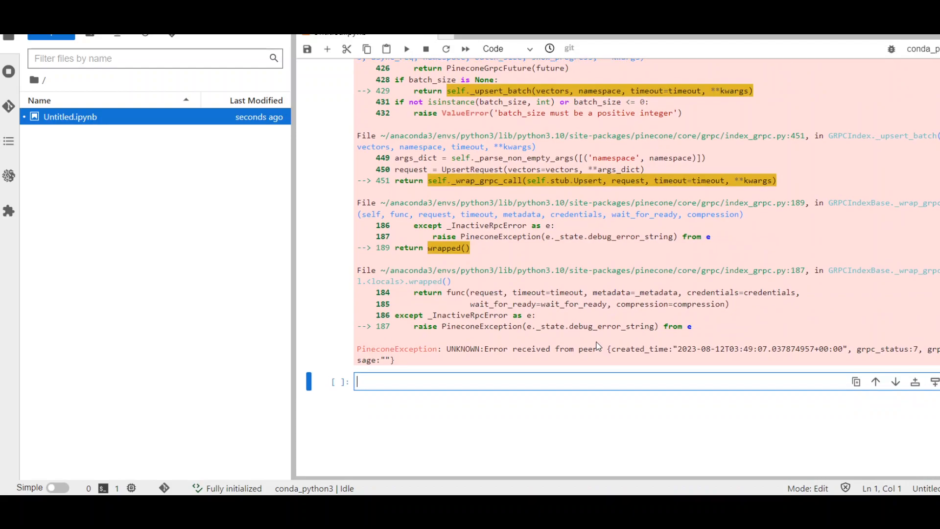
mouse_move(693, 340)
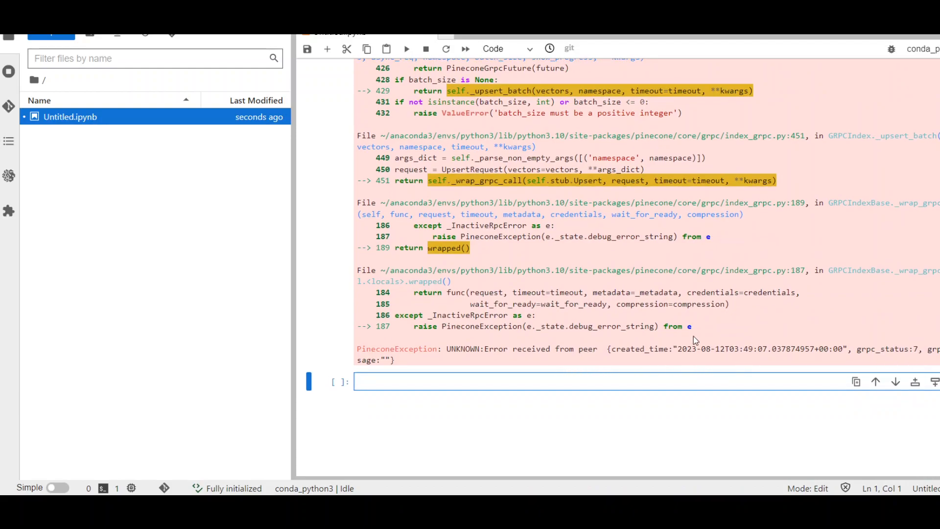
scroll(up, 3)
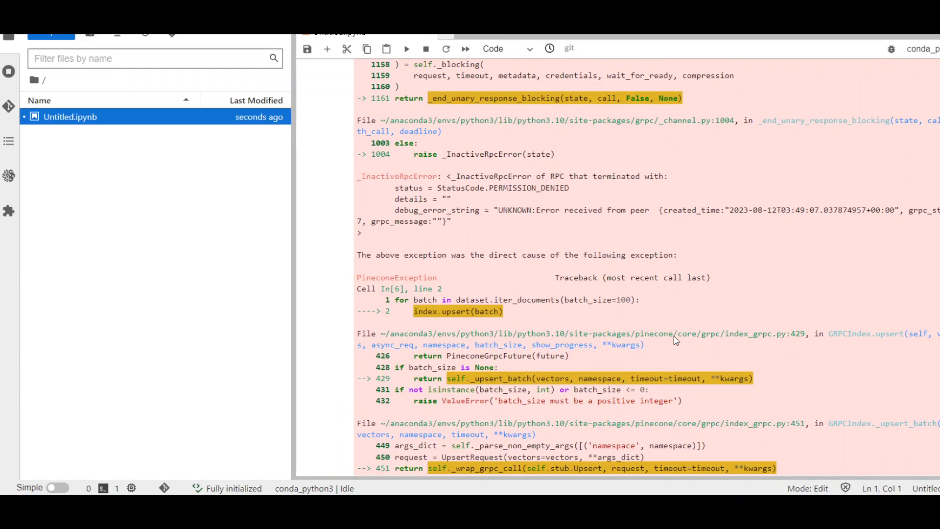
scroll(up, 3)
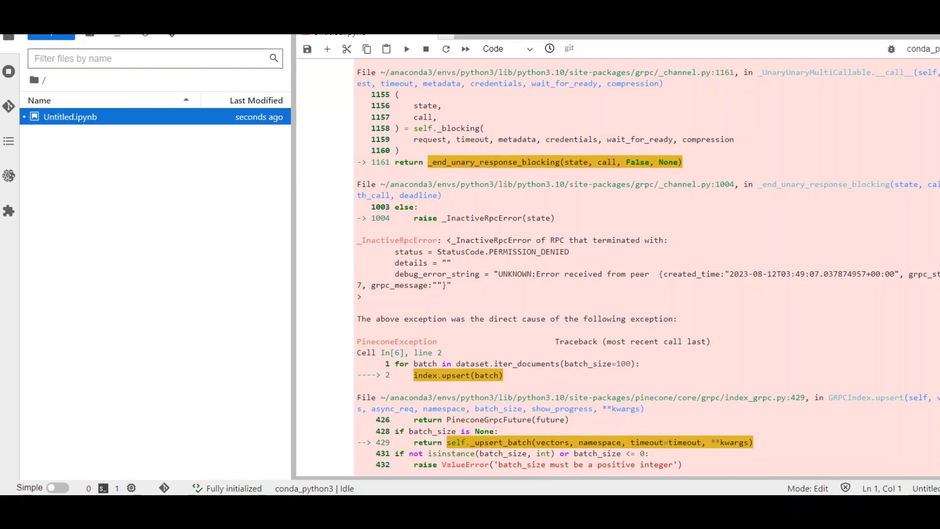
mouse_move(560, 66)
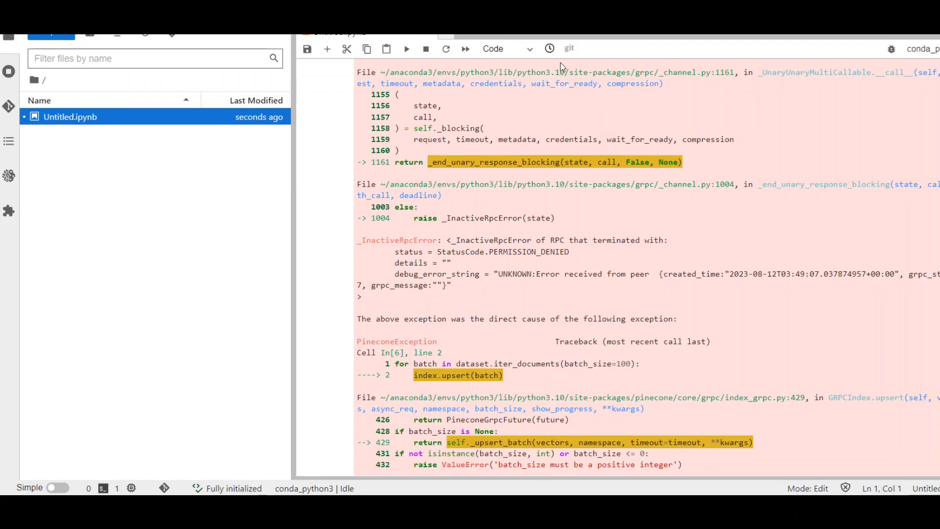
- Re-enter the batch_size=100 upsert loop to retry after checking the traceback
scroll(down, 3)
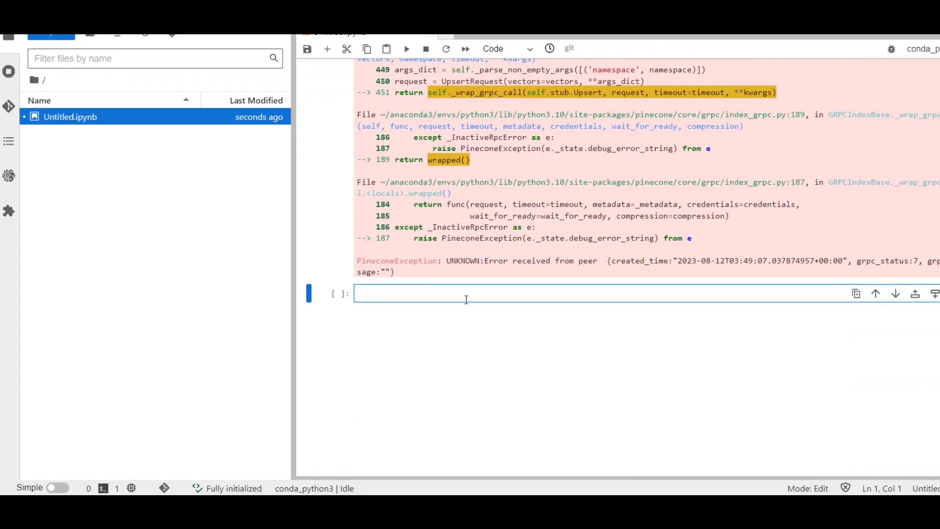
text(for batch in dataset.iter_documents(batch_size=100):)
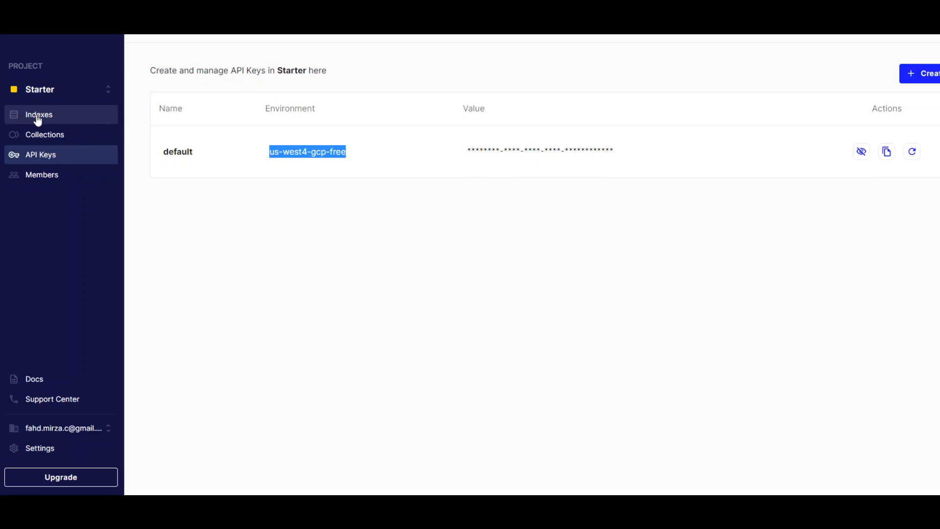
- Show the Indexes page listing the my-semantic-search 384-dimension starter index in us-west4-gcp-free
click(38, 114)
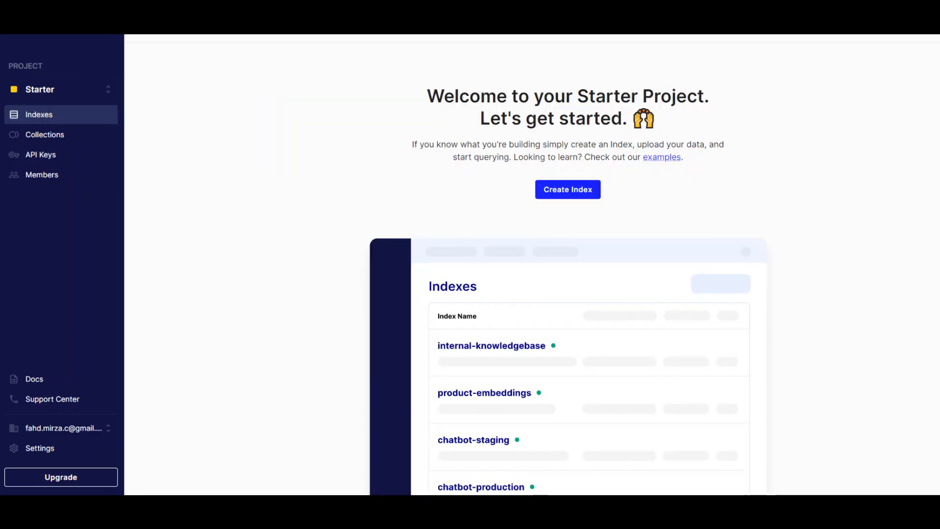
click(38, 114)
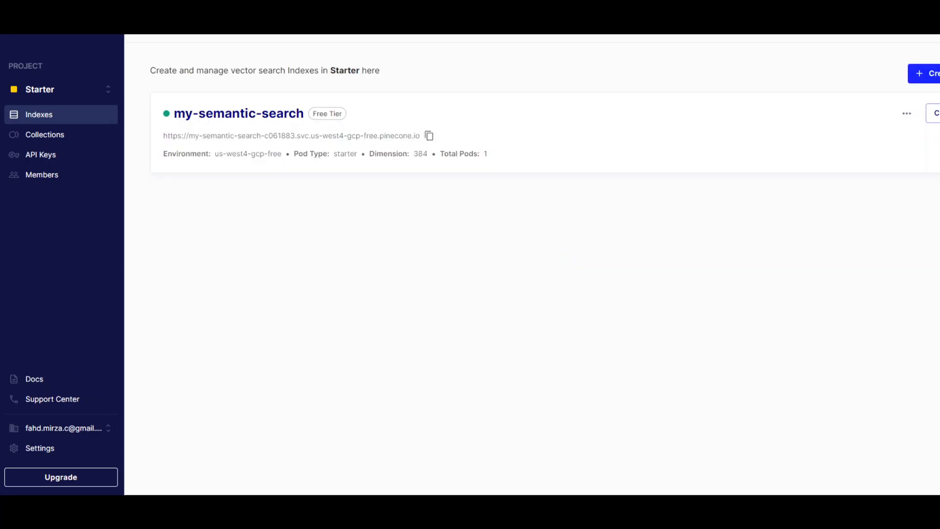
mouse_move(220, 125)
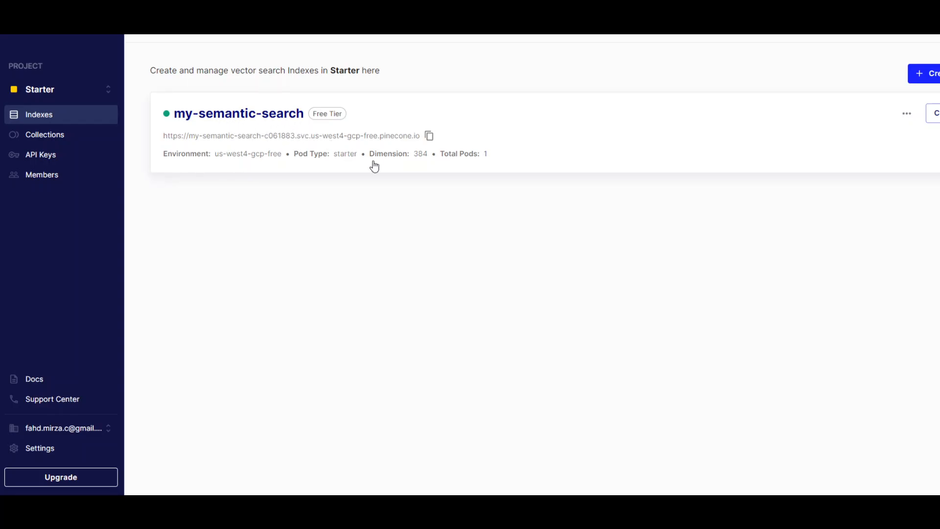
mouse_move(483, 109)
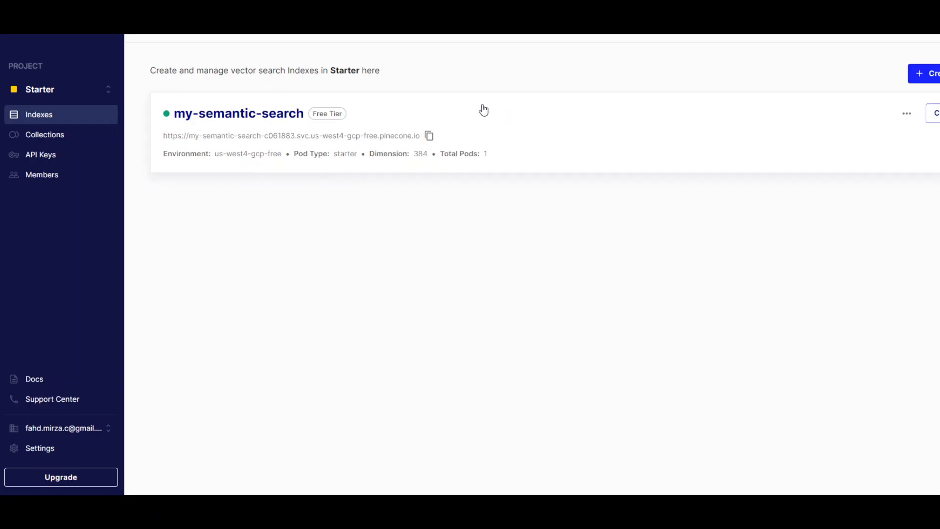
mouse_move(484, 109)
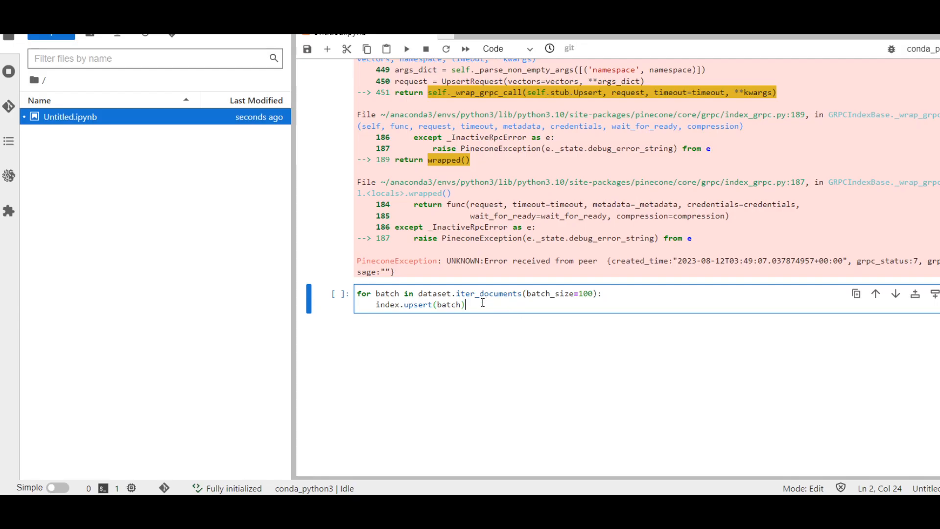
- Run the batch upsert loop cell again so vectors start loading into the index
key(shift+enter)
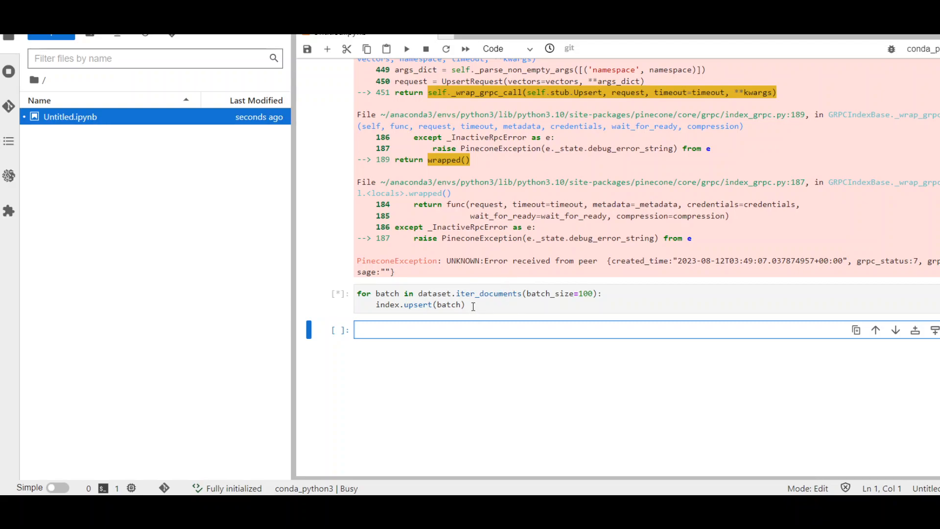
mouse_move(471, 281)
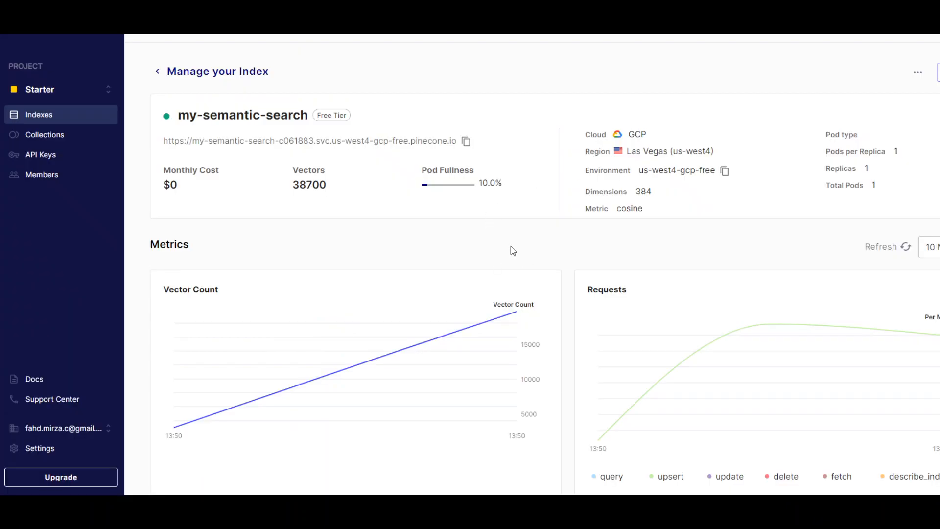
mouse_move(382, 274)
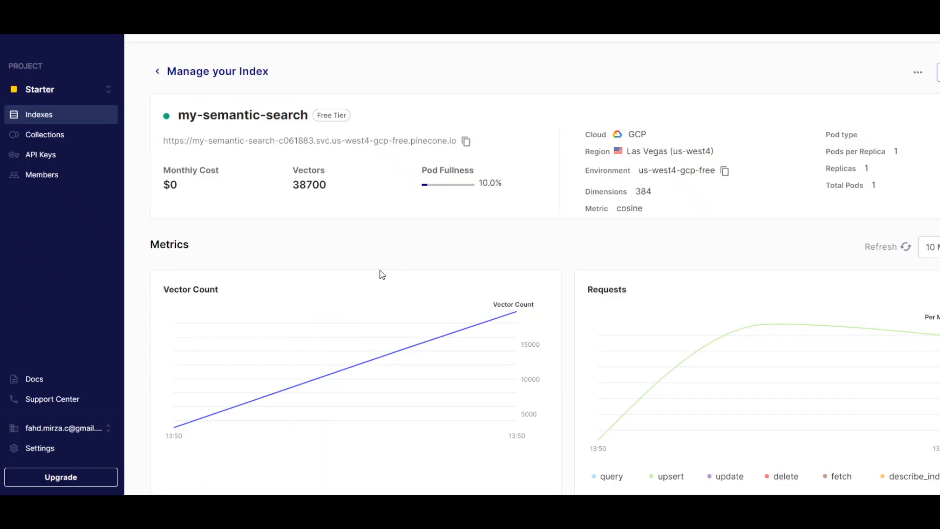
mouse_move(385, 232)
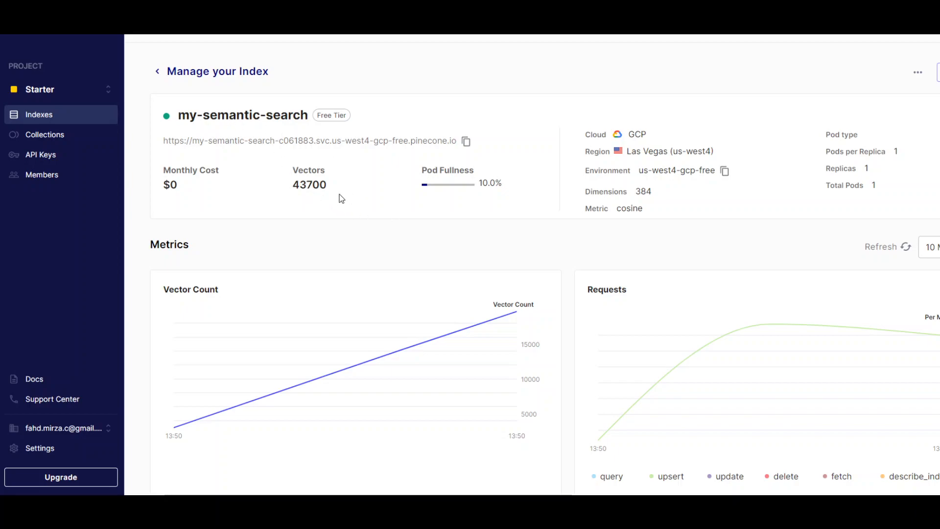
mouse_move(294, 184)
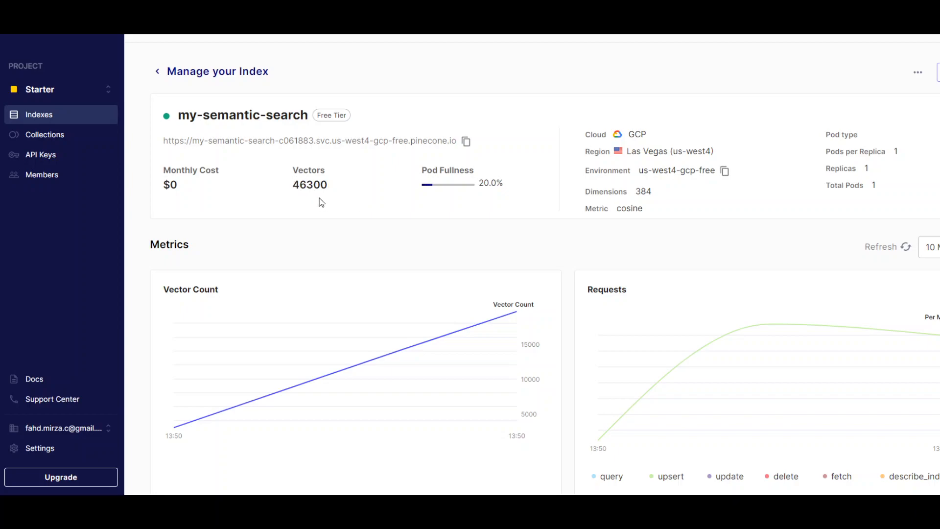
mouse_move(329, 189)
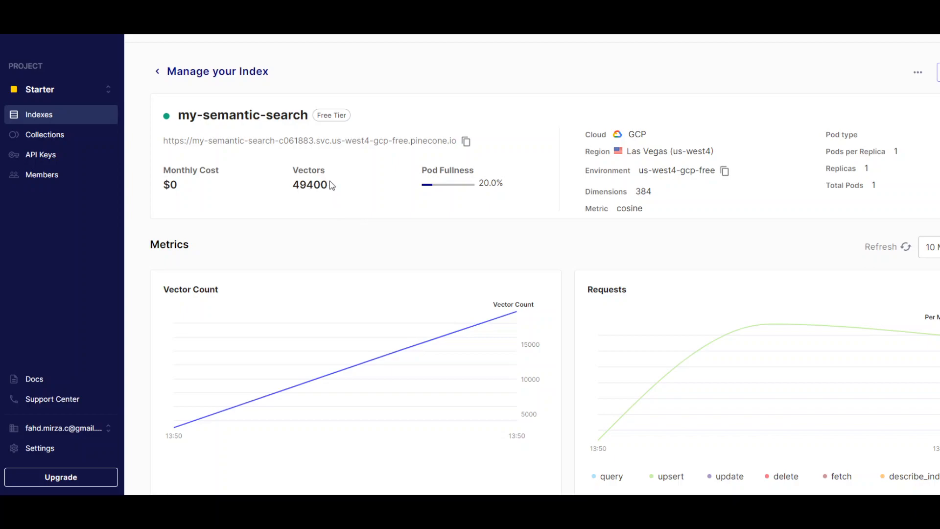
mouse_move(312, 174)
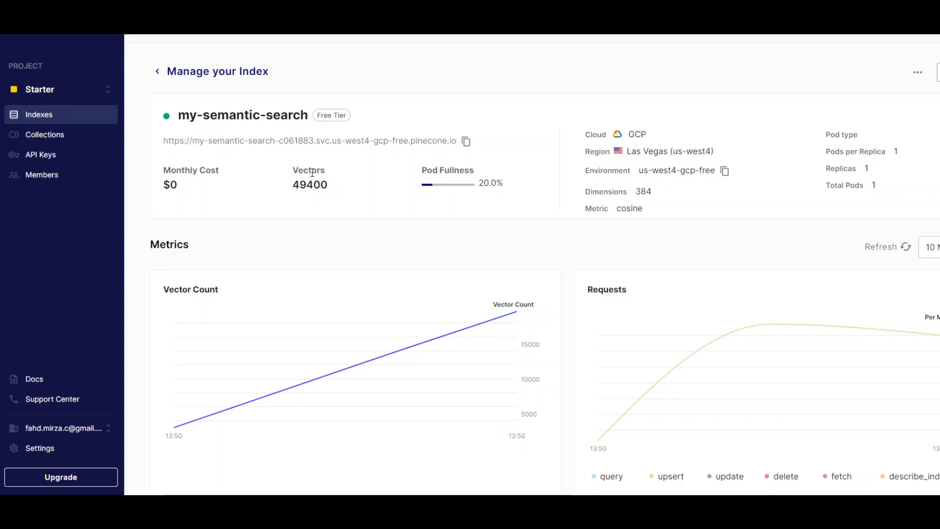
mouse_move(637, 186)
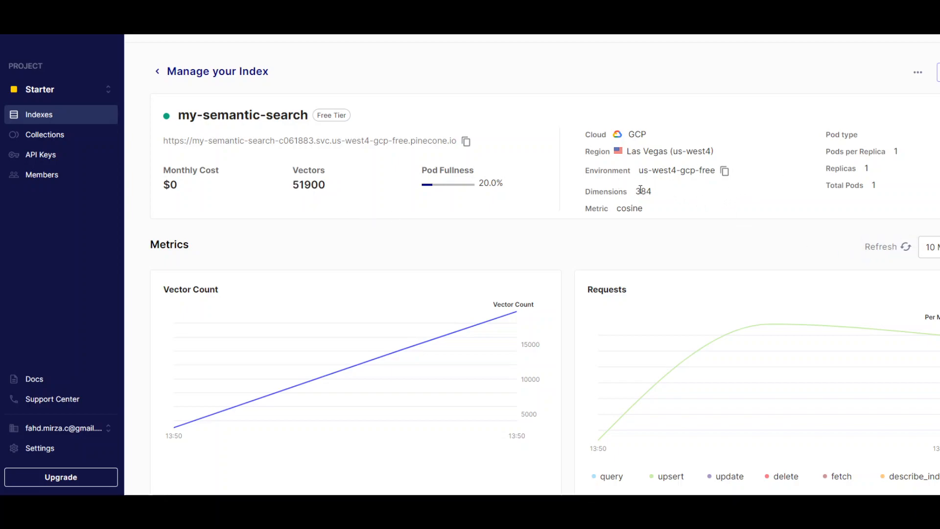
mouse_move(663, 135)
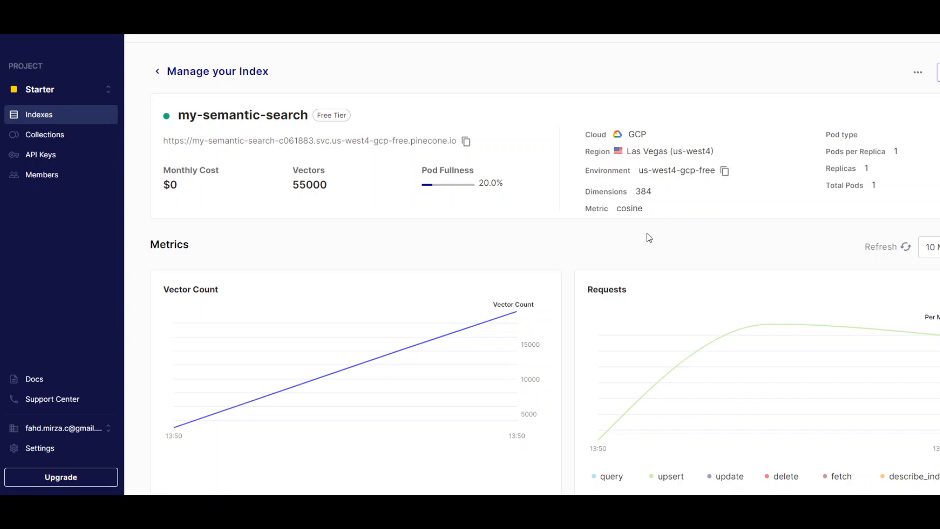
mouse_move(741, 222)
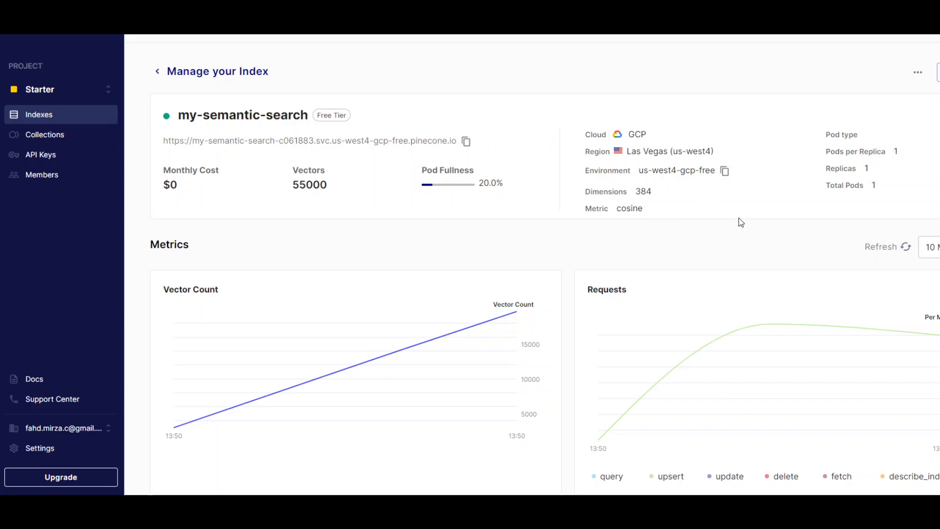
mouse_move(569, 170)
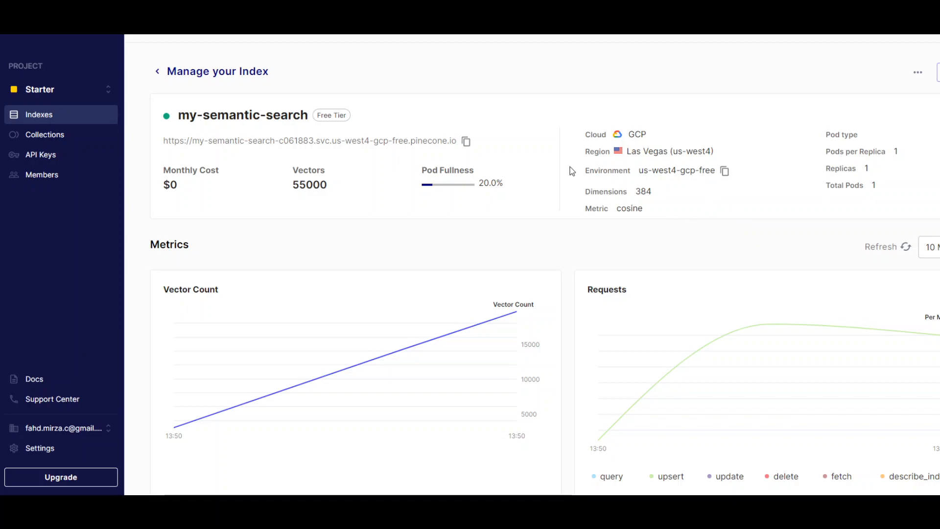
mouse_move(368, 202)
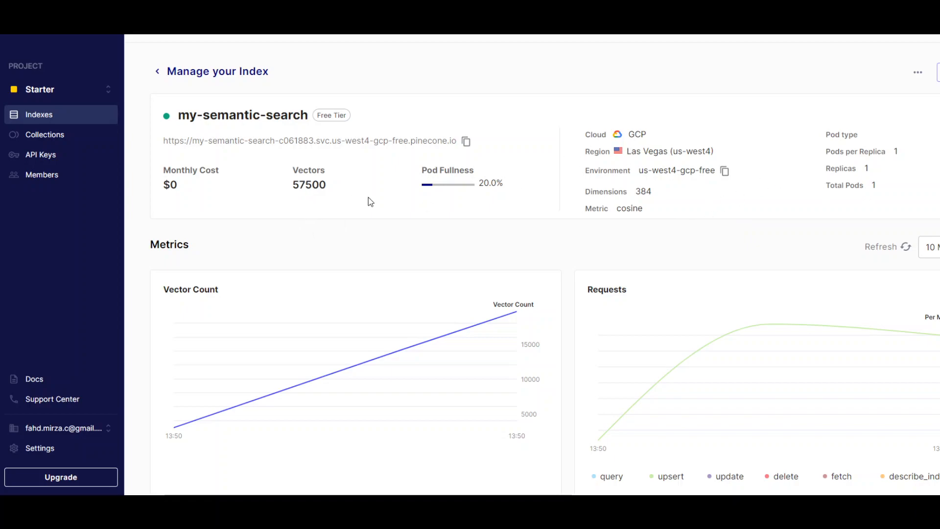
mouse_move(723, 259)
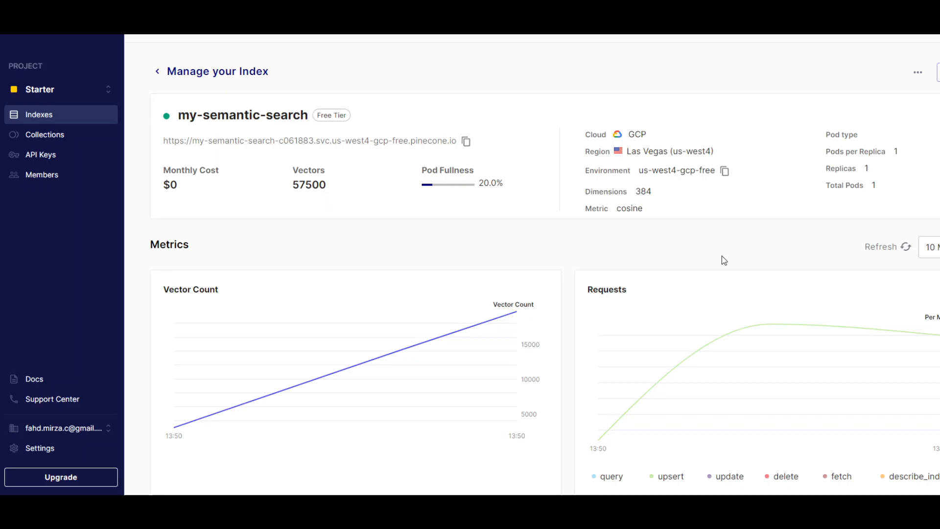
- Review Metrics, Pod Fullness and Upsert operations, seeing 77,300 vectors at 20% fullness
scroll(down, 3)
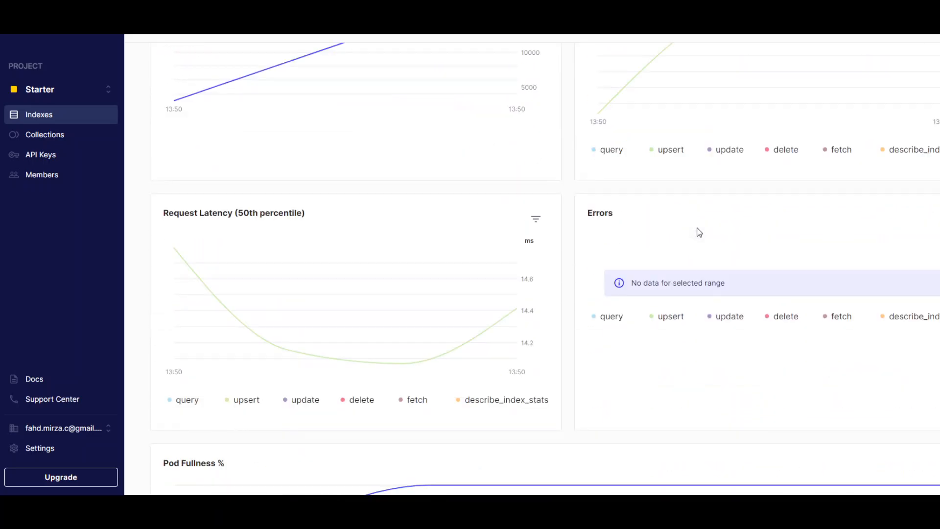
scroll(up, 3)
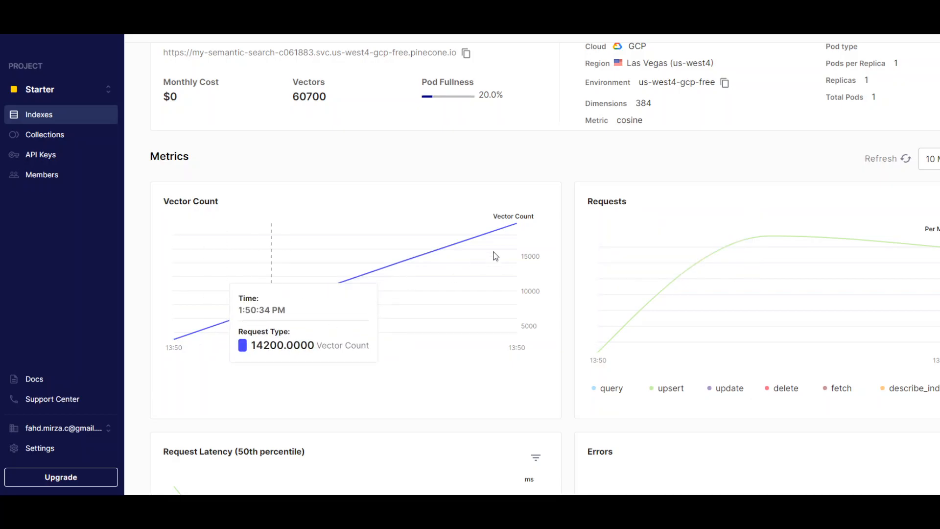
scroll(down, 3)
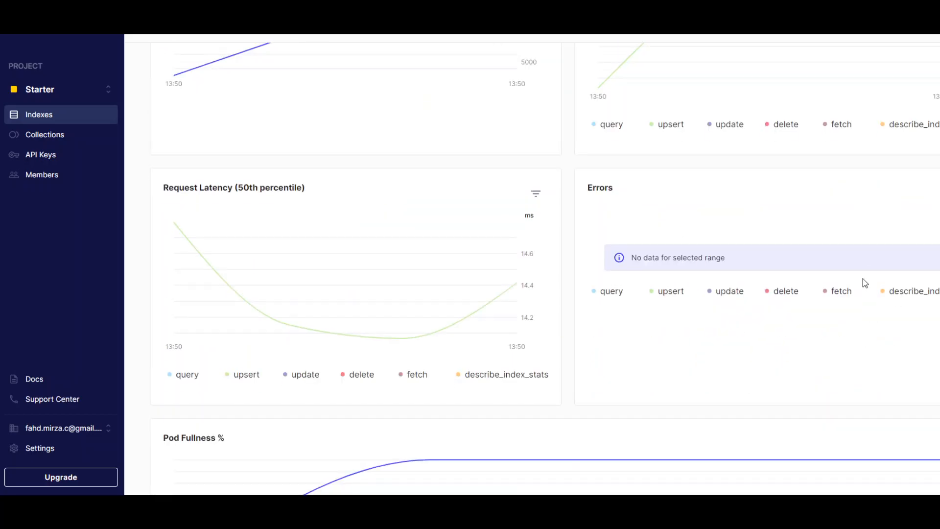
scroll(down, 3)
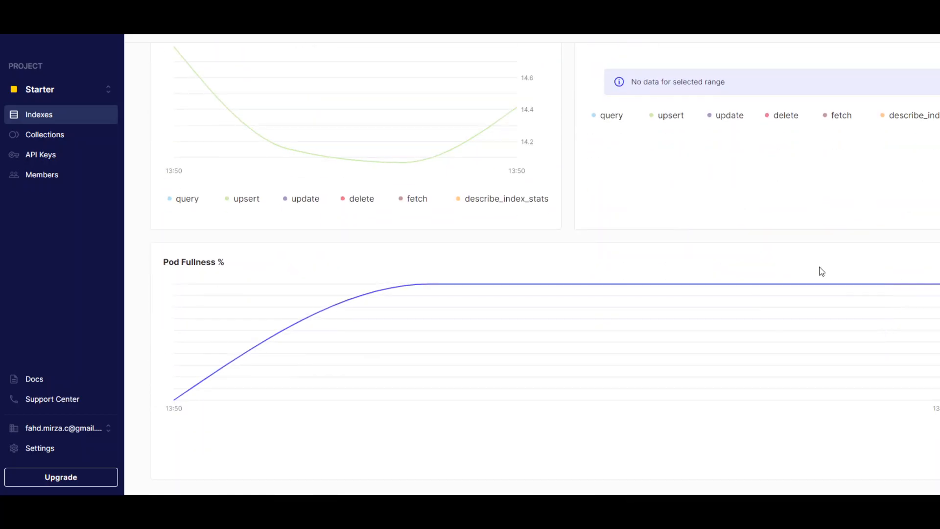
scroll(up, 3)
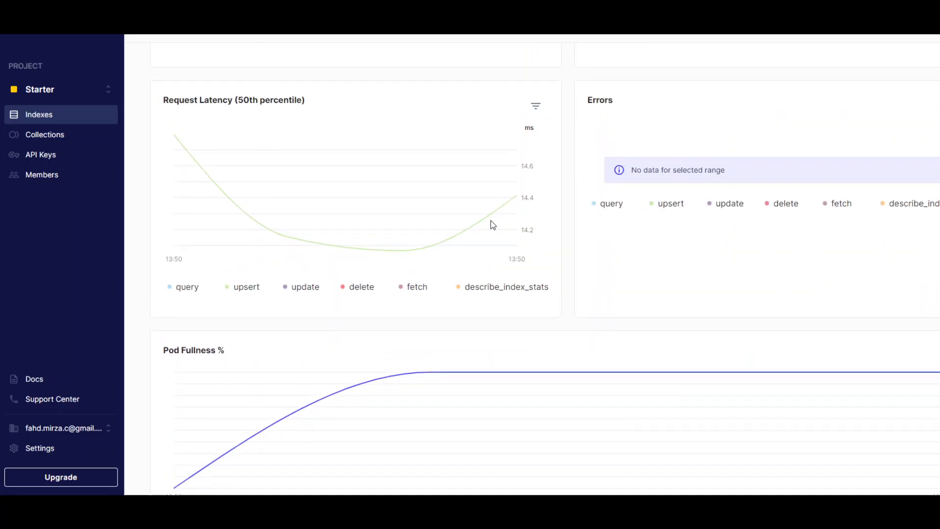
scroll(down, 3)
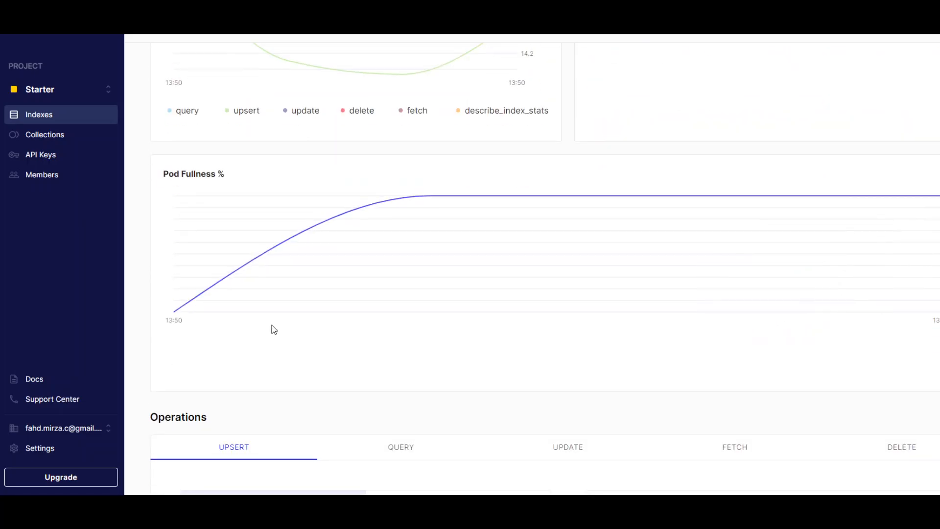
mouse_move(405, 295)
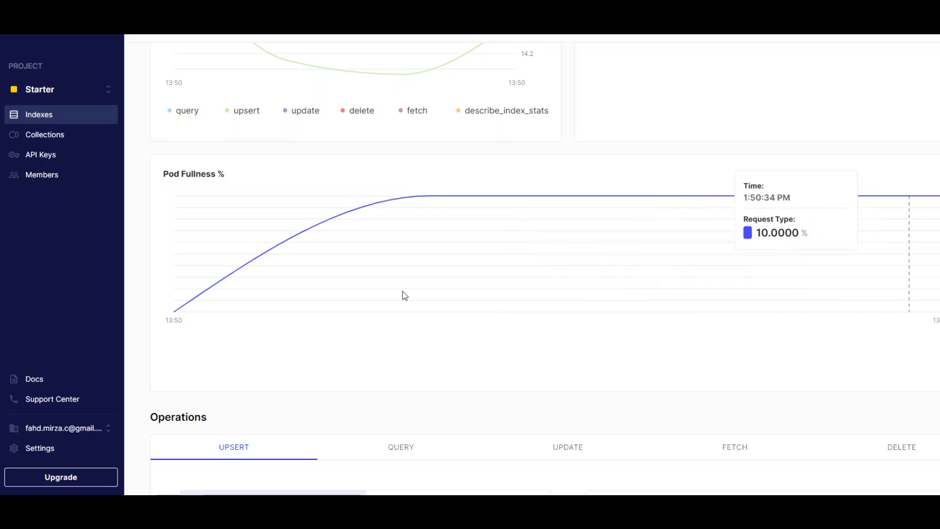
scroll(down, 3)
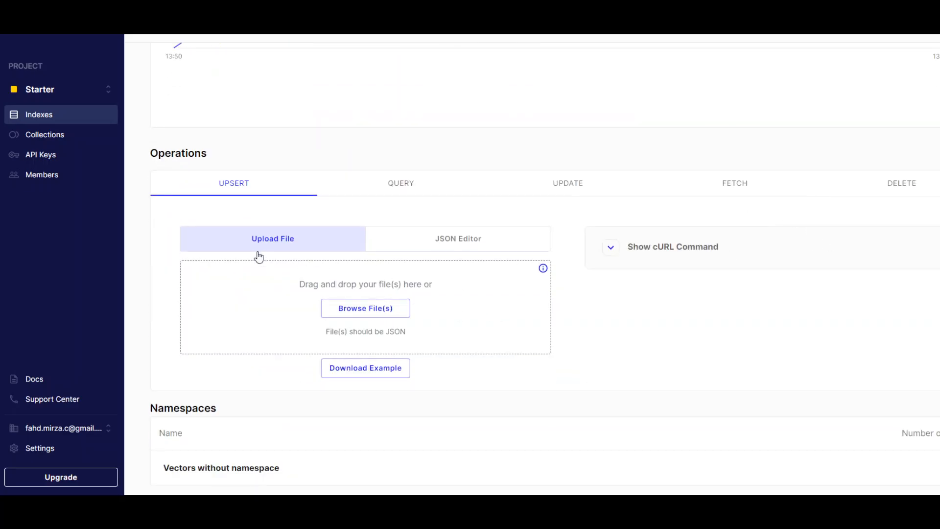
mouse_move(319, 322)
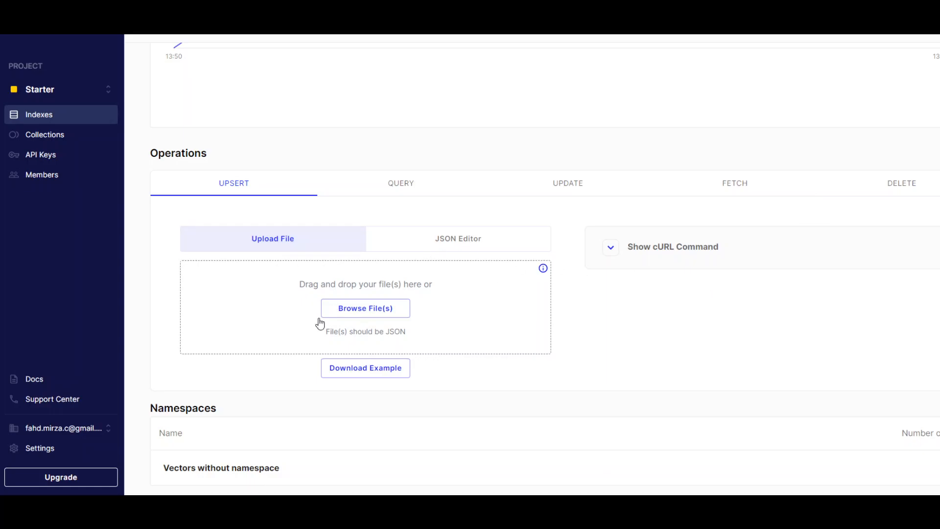
mouse_move(658, 302)
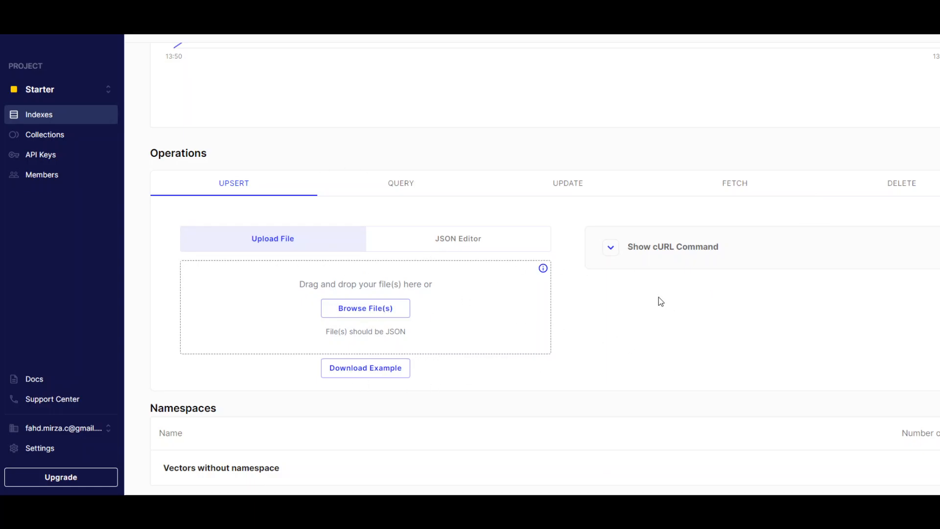
mouse_move(609, 258)
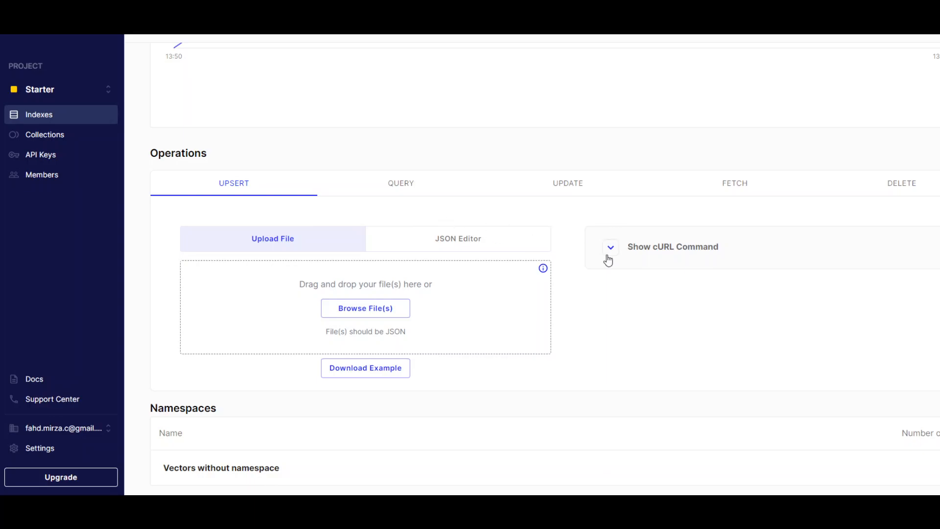
click(610, 247)
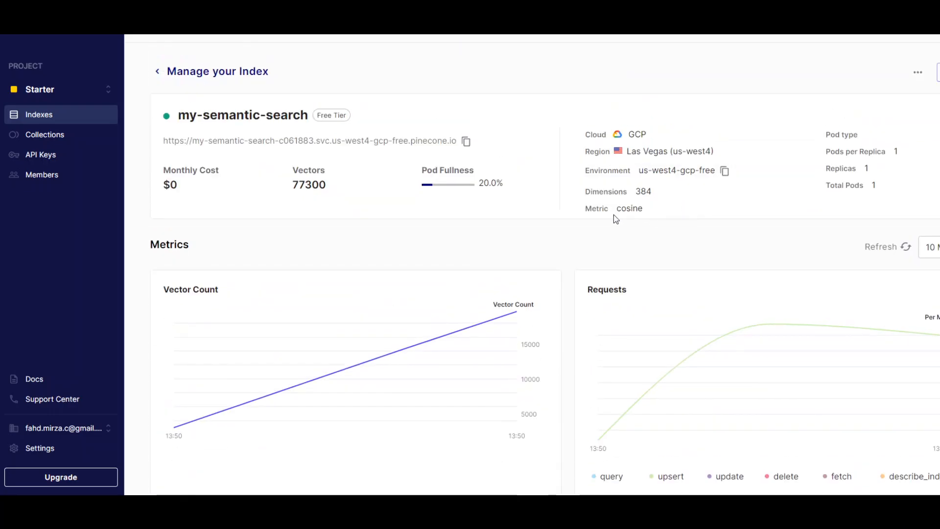
mouse_move(300, 197)
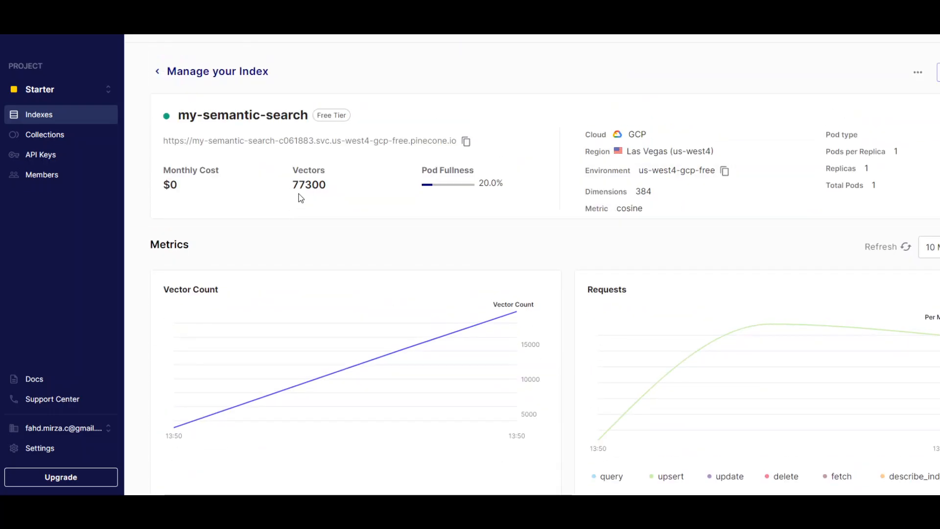
mouse_move(305, 203)
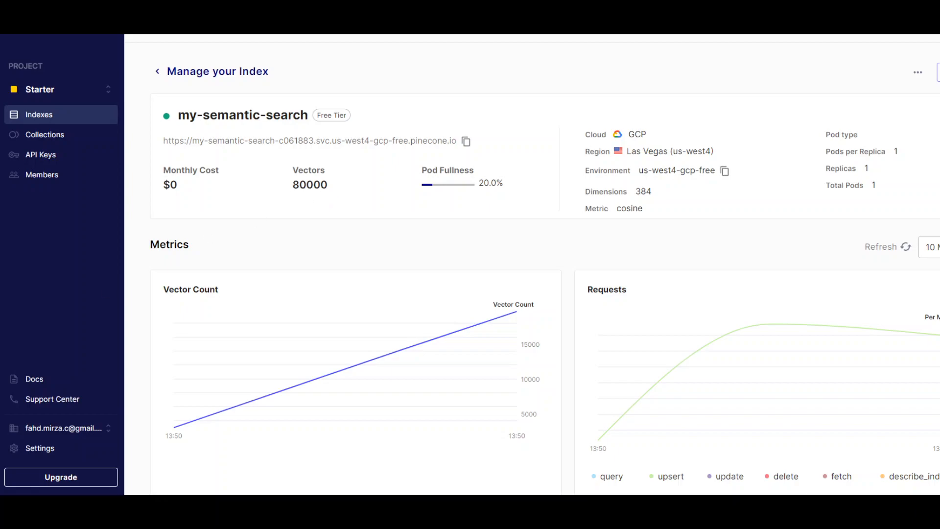
mouse_move(324, 197)
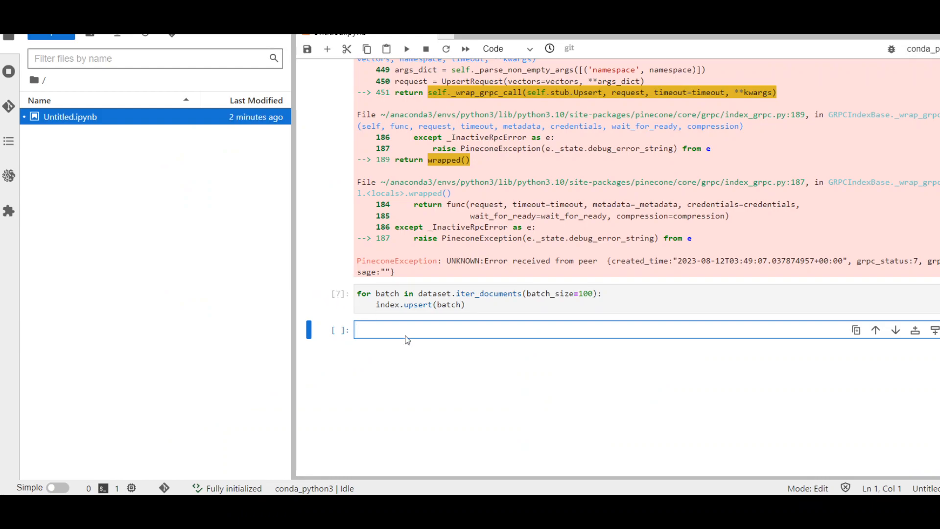
mouse_move(458, 329)
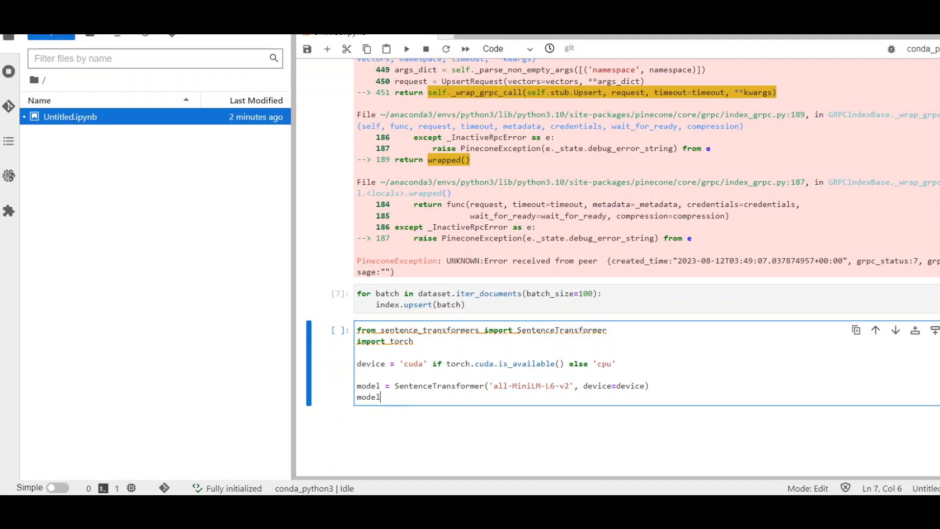
- Run the cell creating the all-MiniLM-L6-v2 SentenceTransformer on the available device and print its summary
key(ctrl+s)
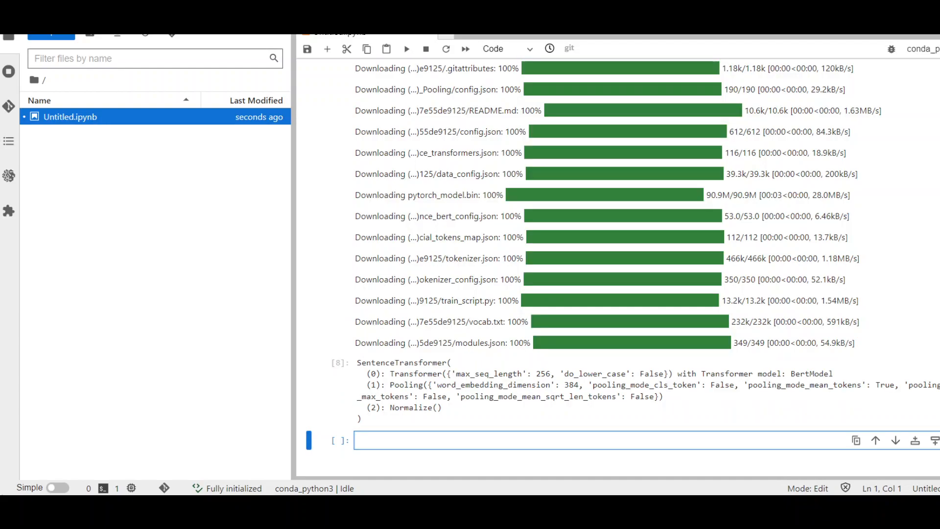
mouse_move(451, 407)
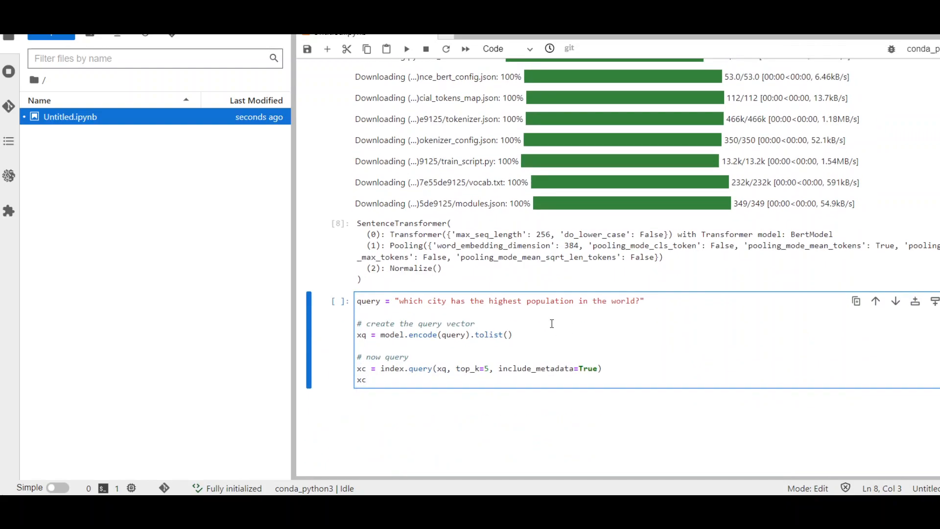
mouse_move(604, 319)
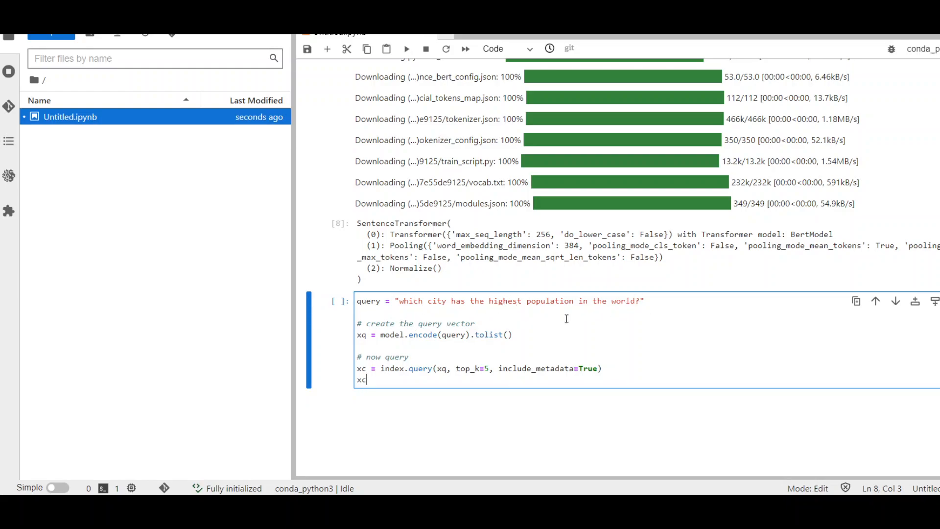
mouse_move(406, 49)
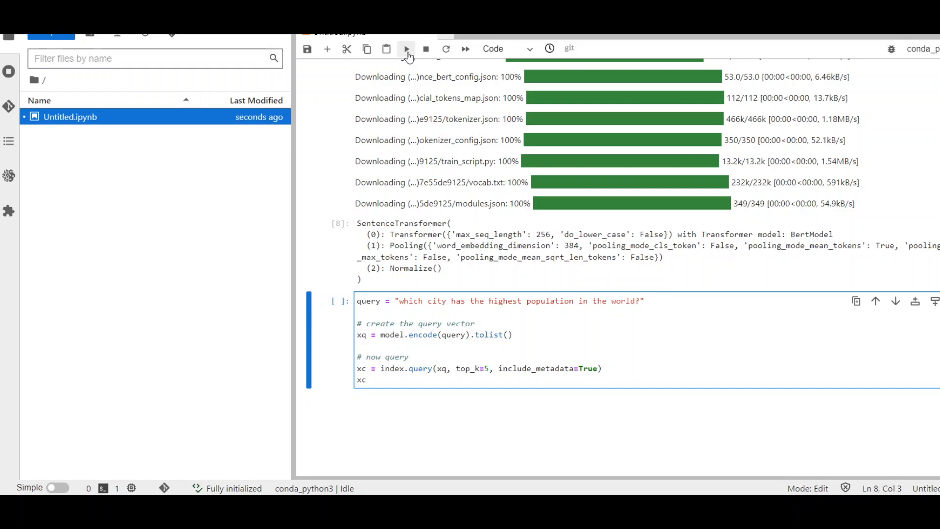
- Run the city-population query and loop over xc['matches'] printing round(score, 2) with each question text
click(406, 49)
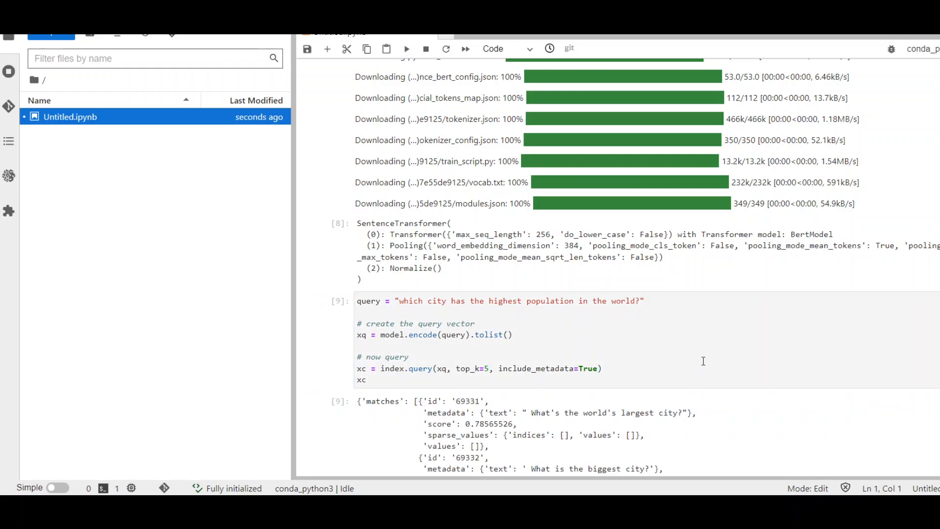
scroll(down, 3)
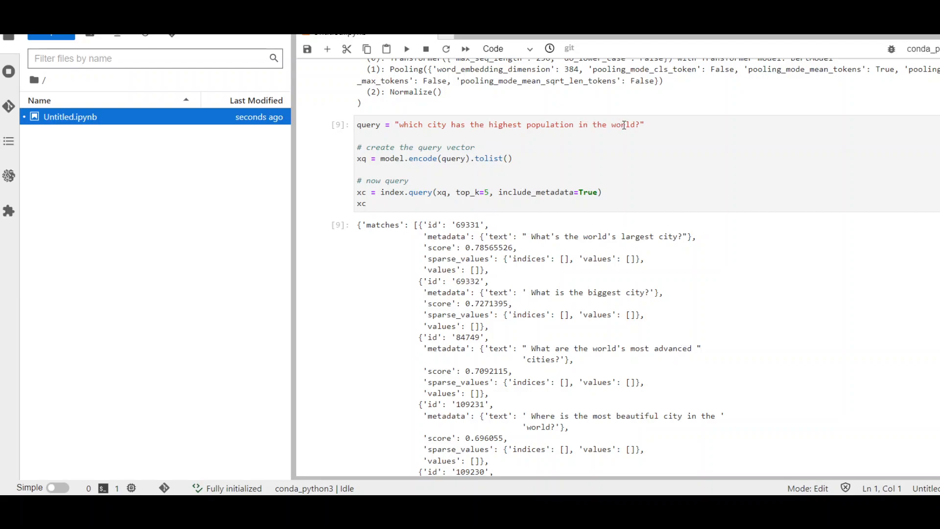
mouse_move(699, 243)
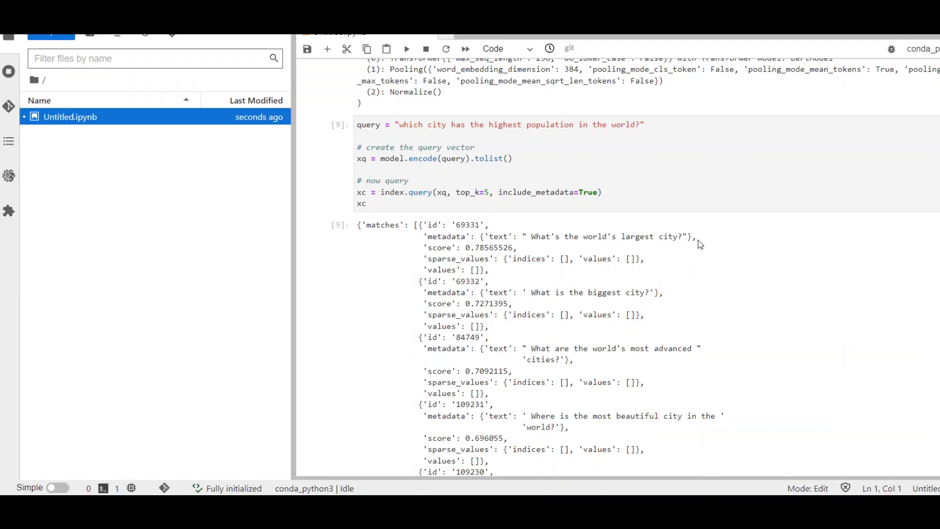
mouse_move(542, 241)
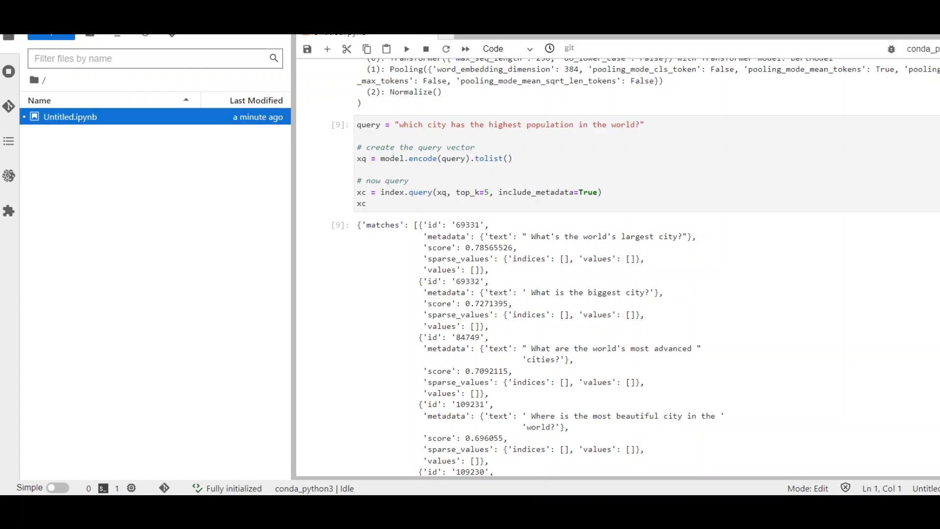
mouse_move(491, 327)
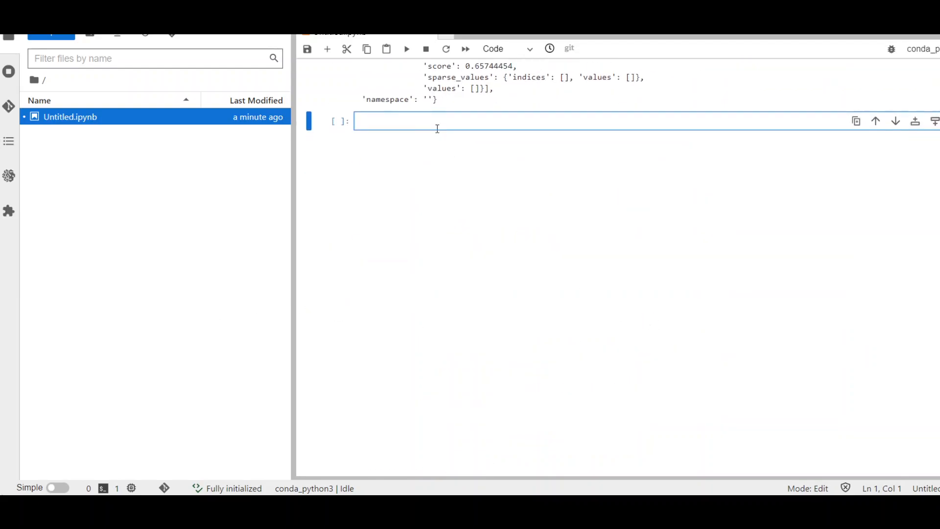
text(for result in xc['matches']:)
text(print(f"{round(result['score'], 2)}: {result['metadata']['text']}"))
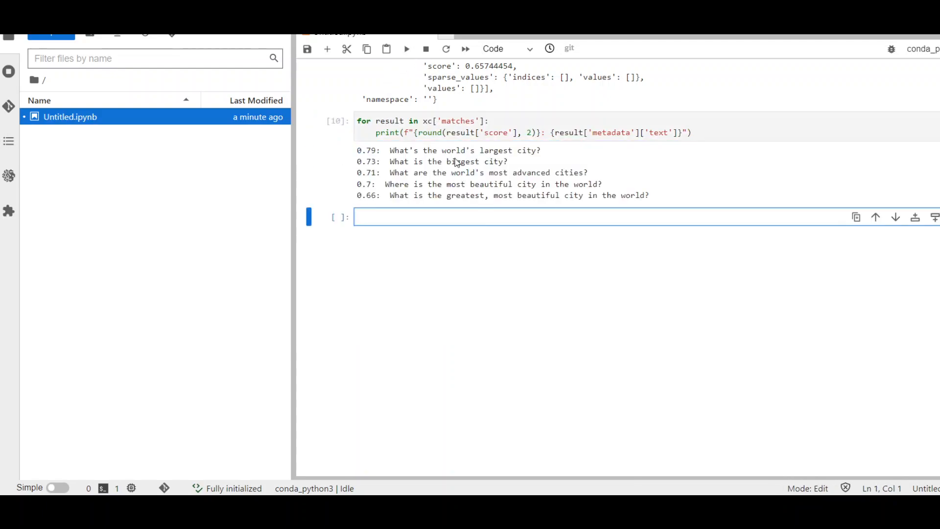
mouse_move(497, 191)
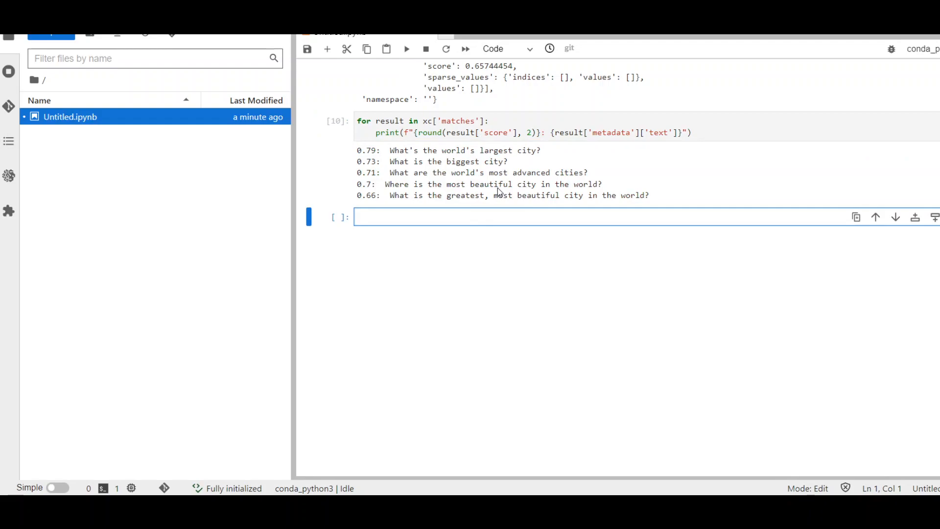
scroll(up, 3)
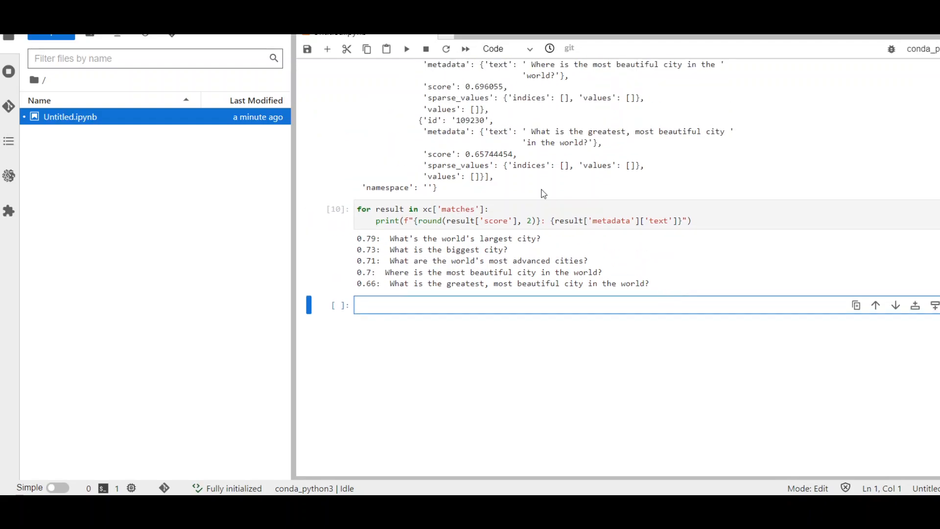
mouse_move(593, 367)
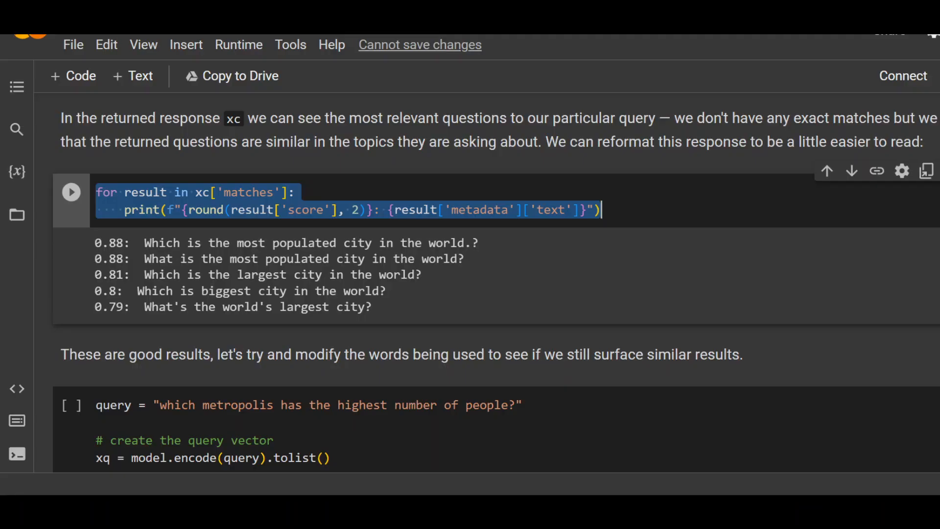
scroll(down, 3)
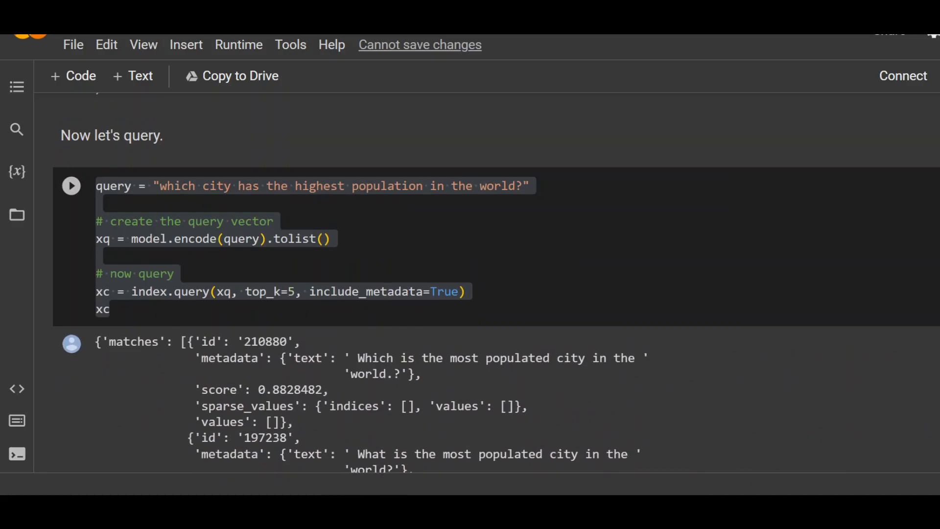
scroll(up, 3)
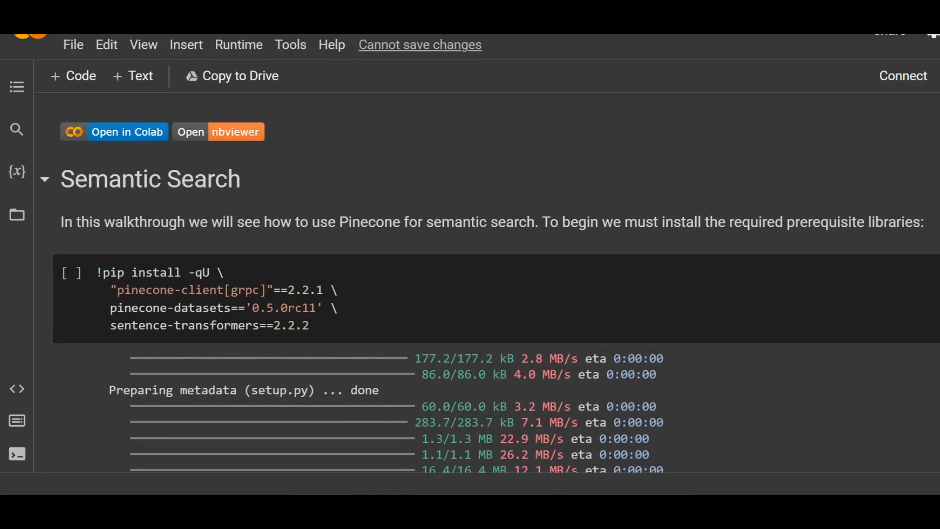
scroll(down, 3)
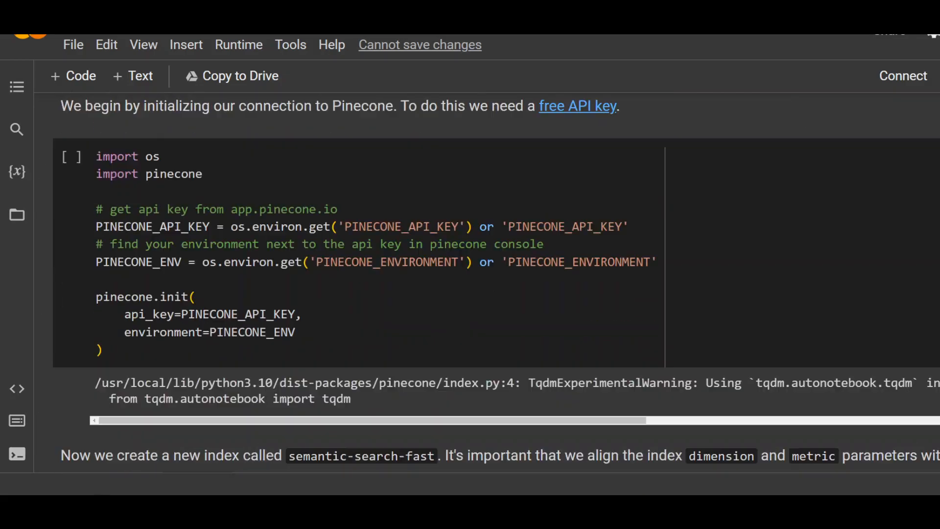
scroll(down, 3)
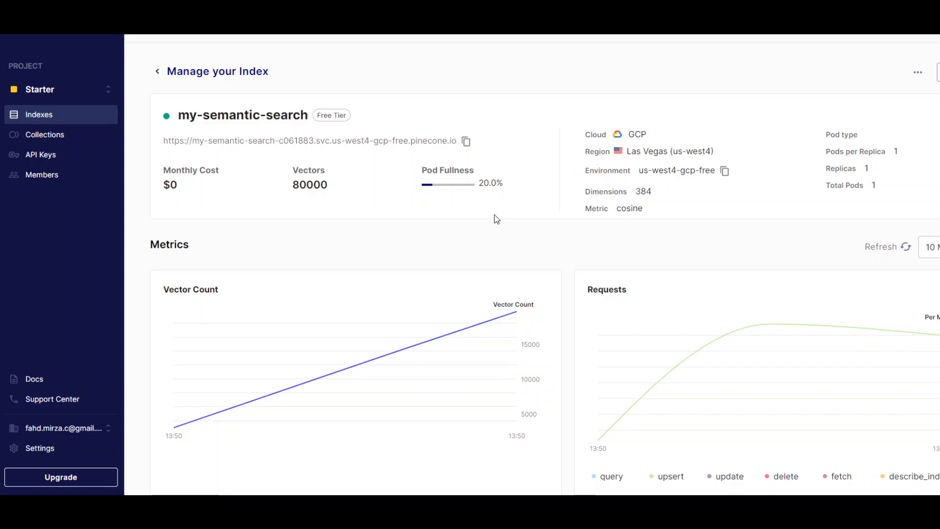
mouse_move(186, 77)
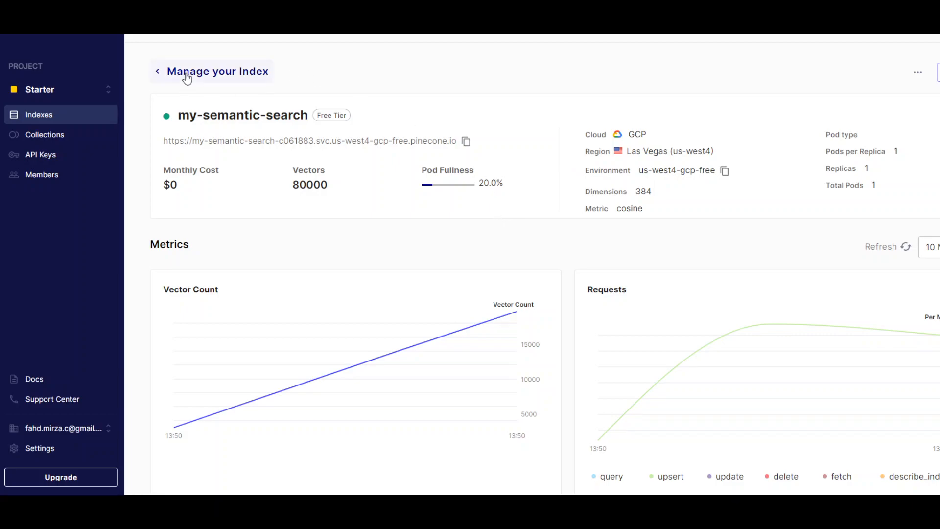
mouse_move(274, 65)
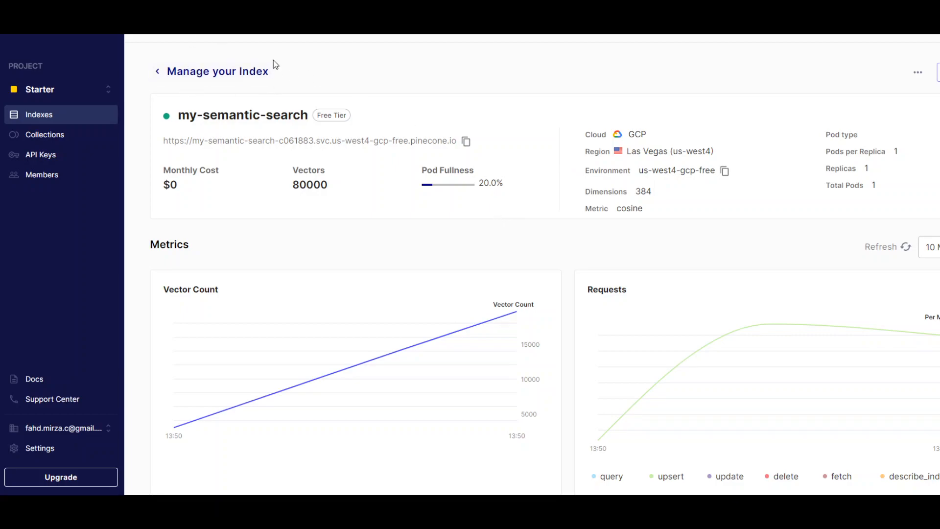
mouse_move(273, 64)
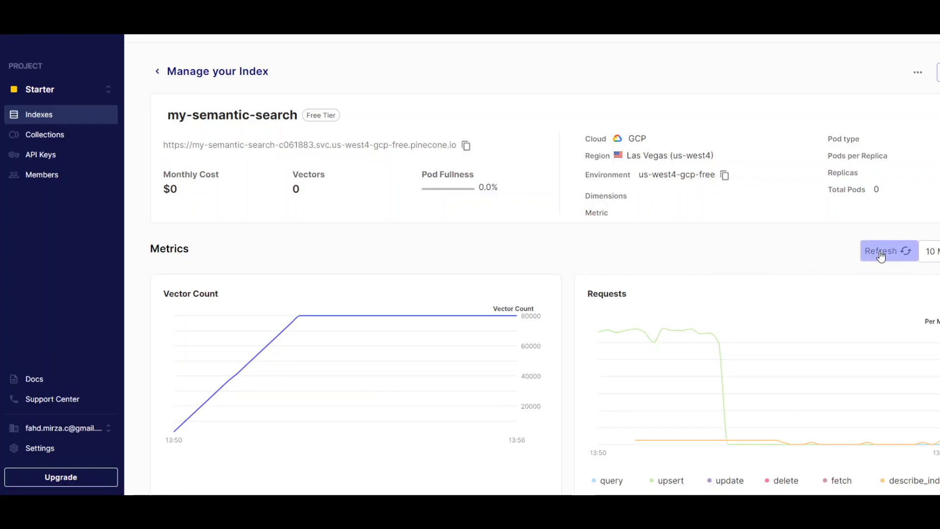
- Refresh the index metrics so the vector count chart levels at 80,000
click(888, 251)
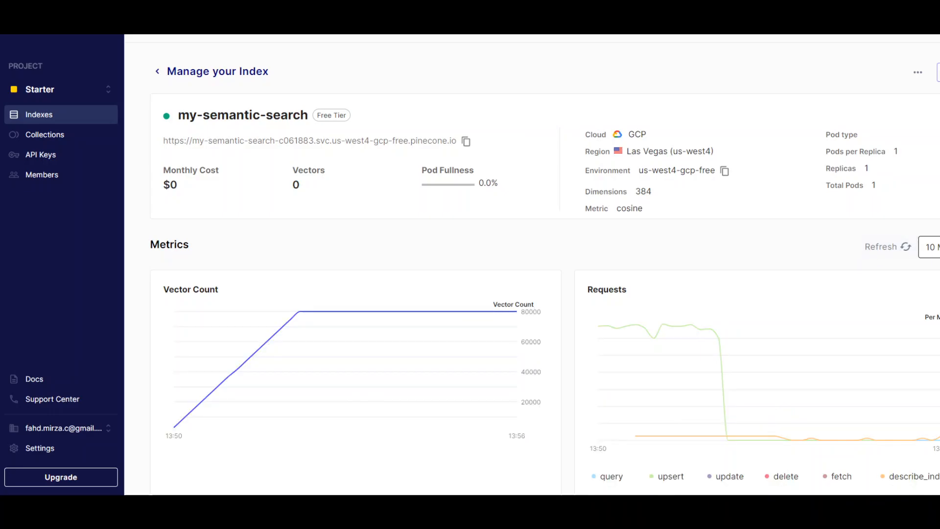
scroll(down, 3)
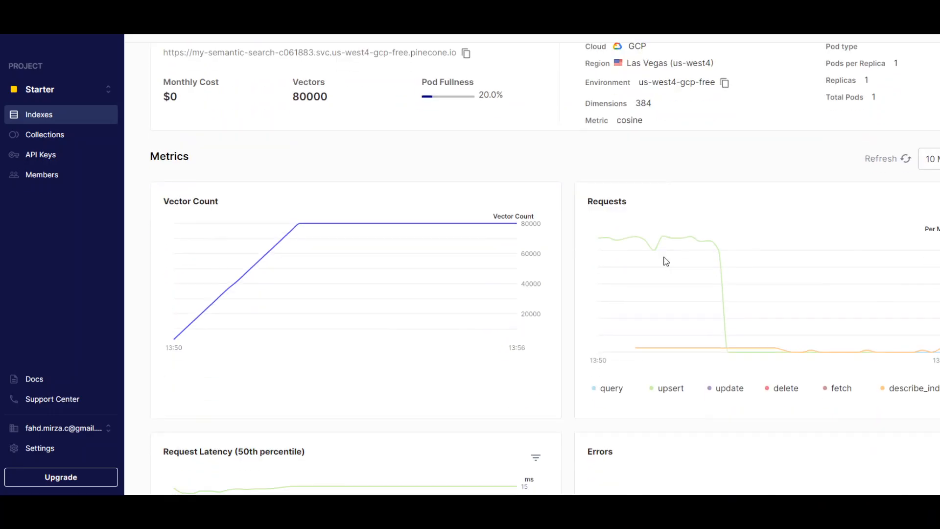
mouse_move(518, 230)
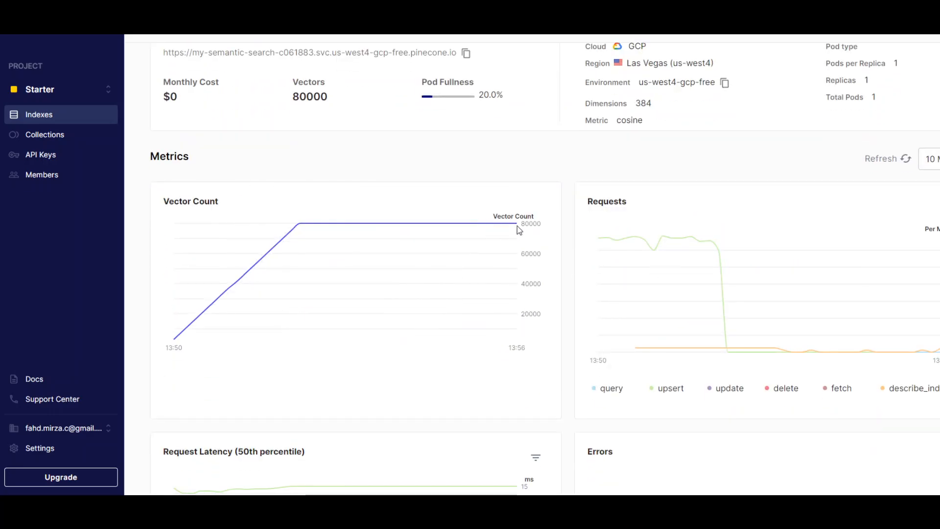
mouse_move(712, 248)
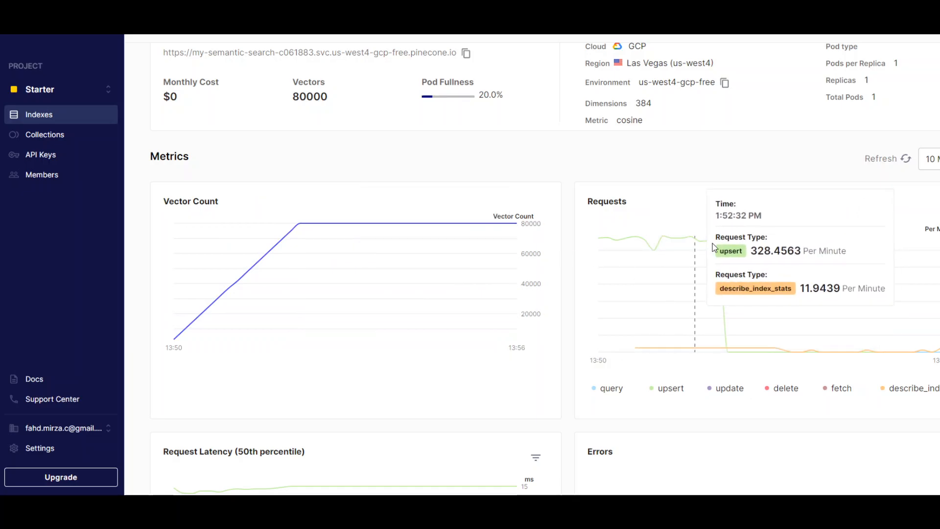
mouse_move(757, 372)
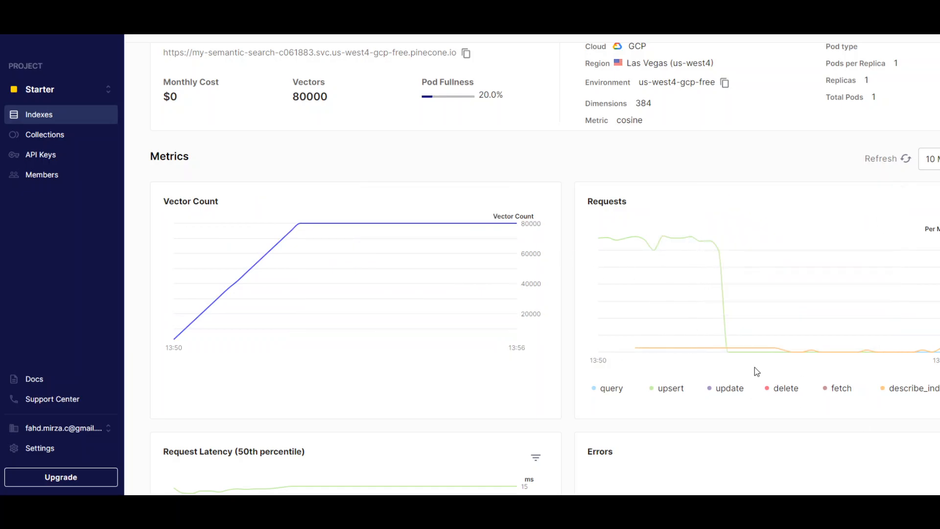
scroll(down, 3)
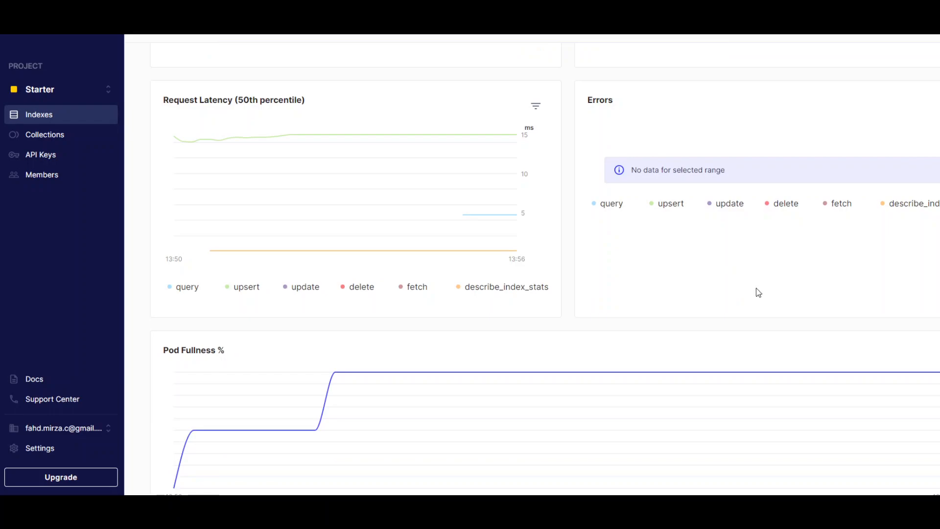
mouse_move(523, 162)
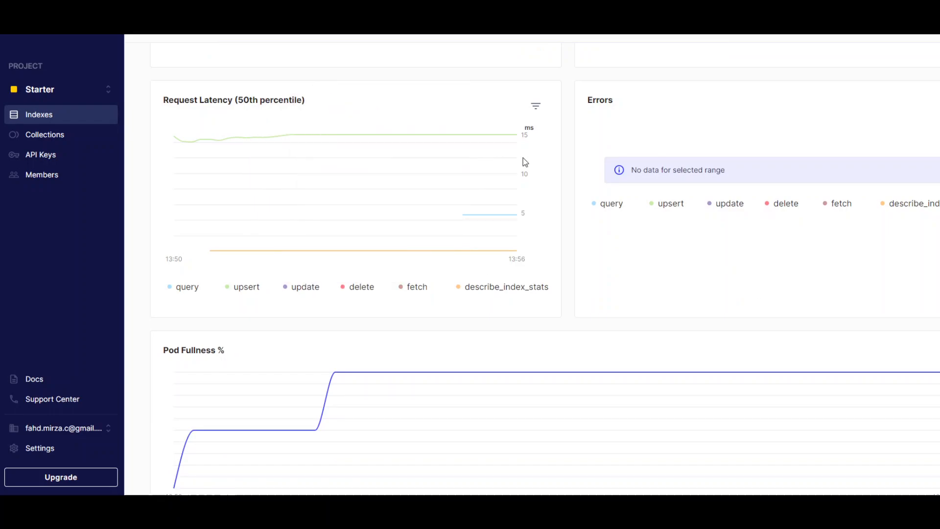
scroll(down, 3)
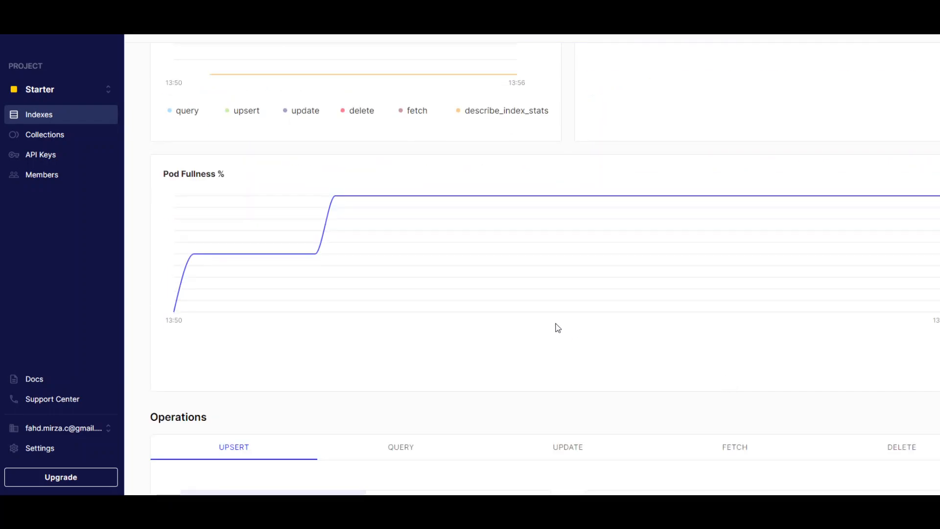
scroll(down, 3)
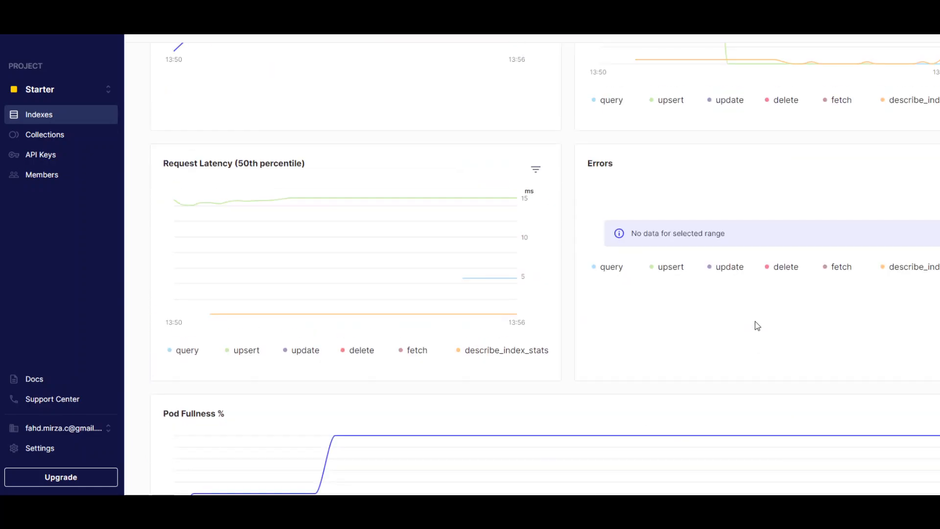
scroll(up, 3)
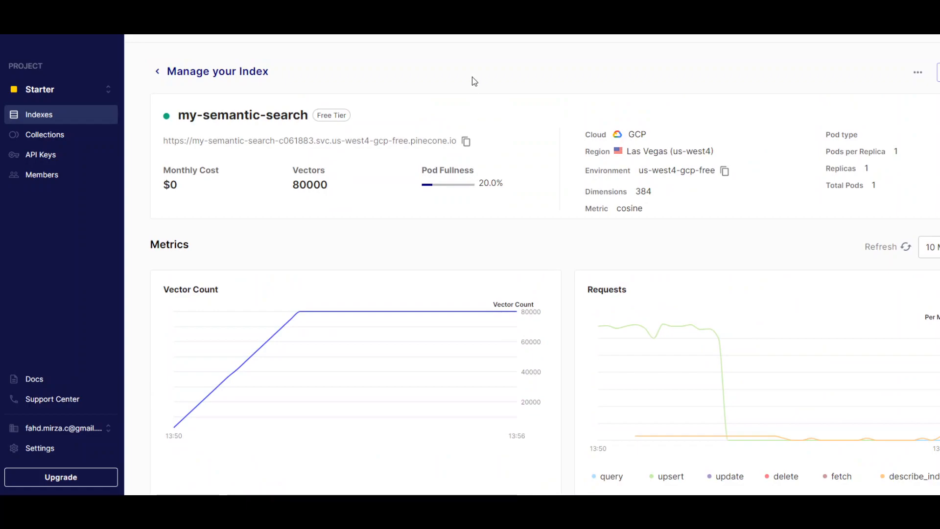
mouse_move(471, 63)
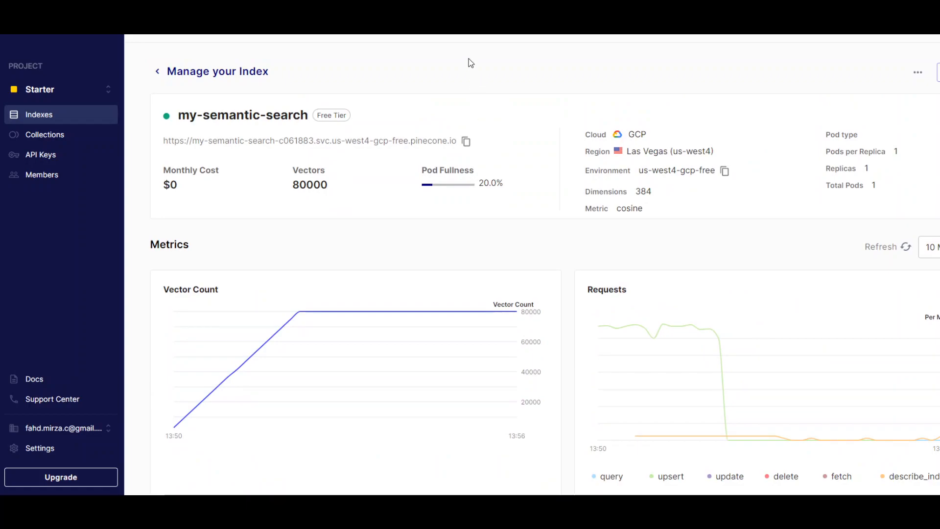
mouse_move(464, 61)
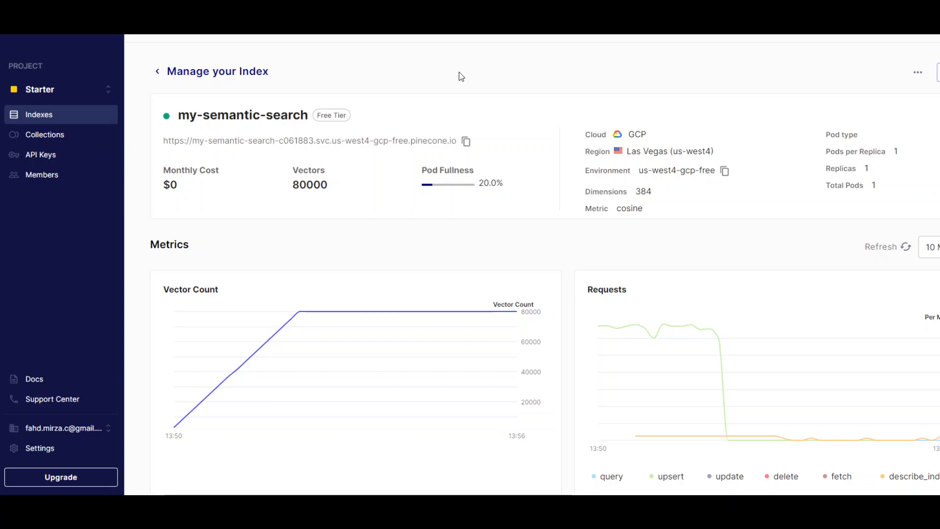
mouse_move(71, 224)
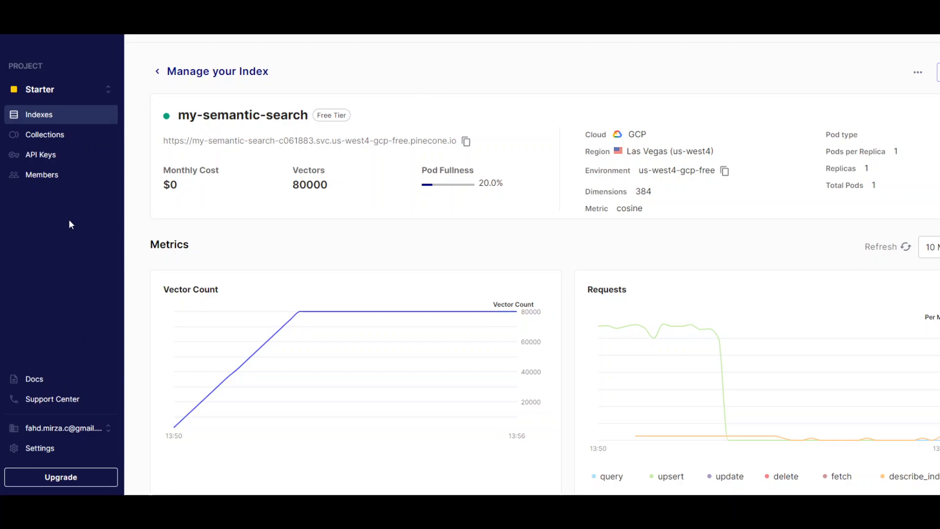